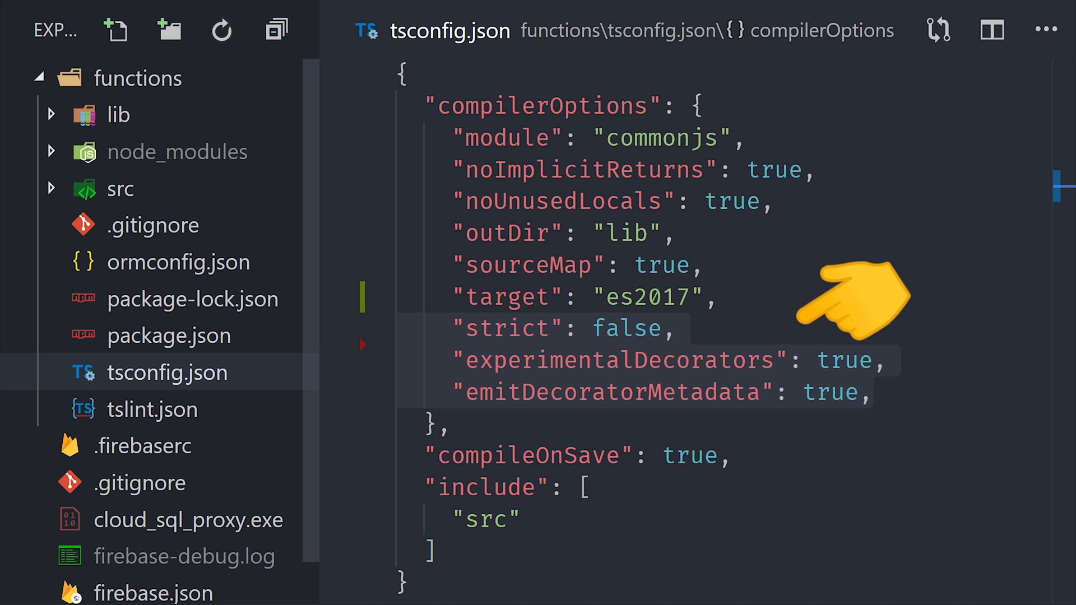
Leave the finished tsconfig.json and go to the Cloud SQL database-engine choice page
click(141, 335)
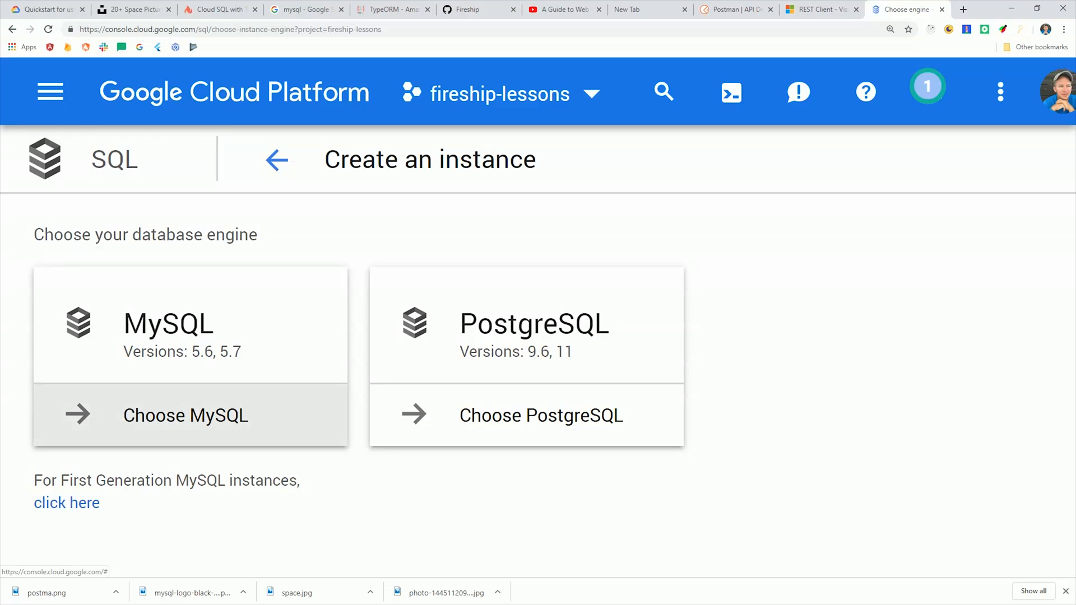
click(186, 415)
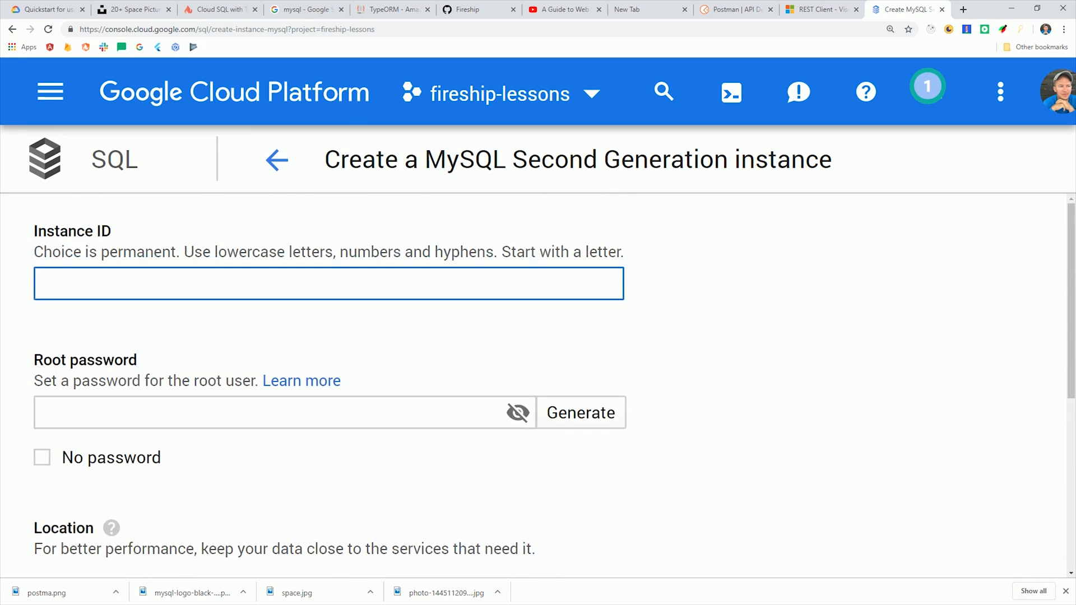
click(328, 284)
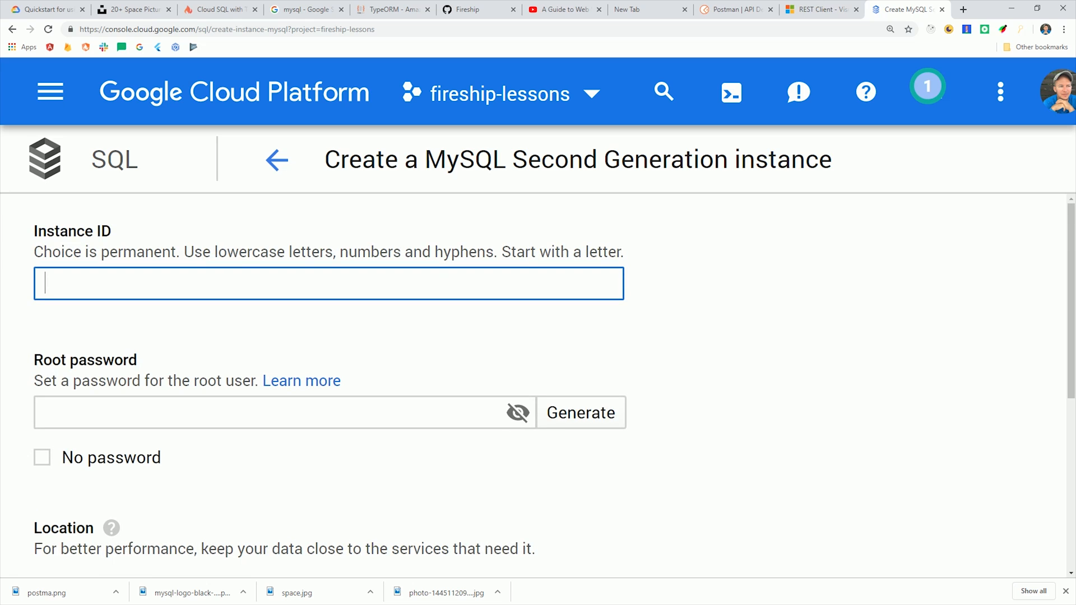
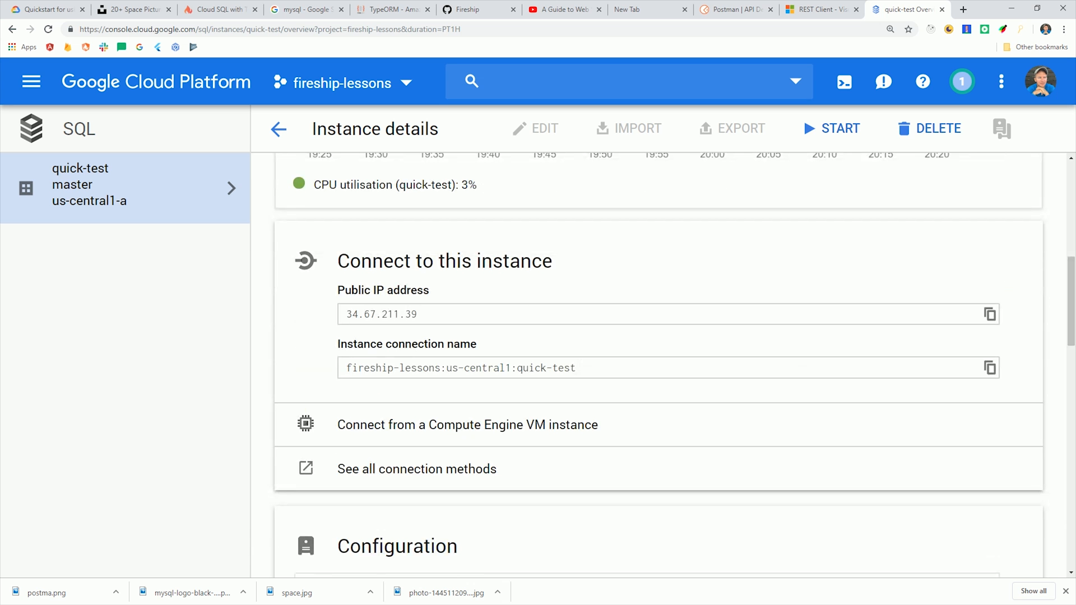
Copy the quick-test instance connection name and review its backup settings
triple_click(462, 367)
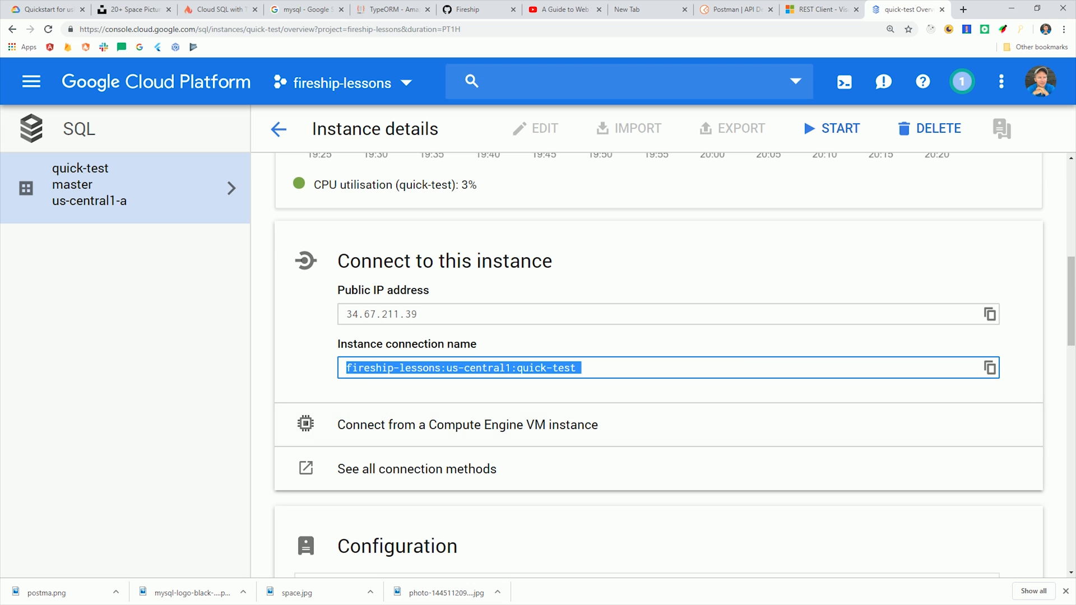
scroll(down, 3)
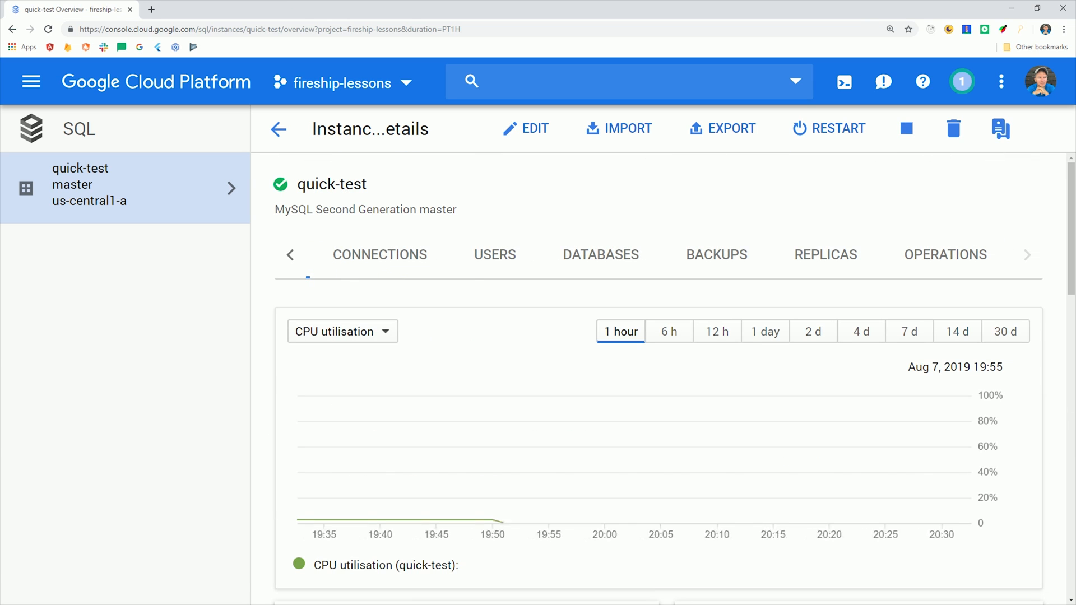
click(716, 254)
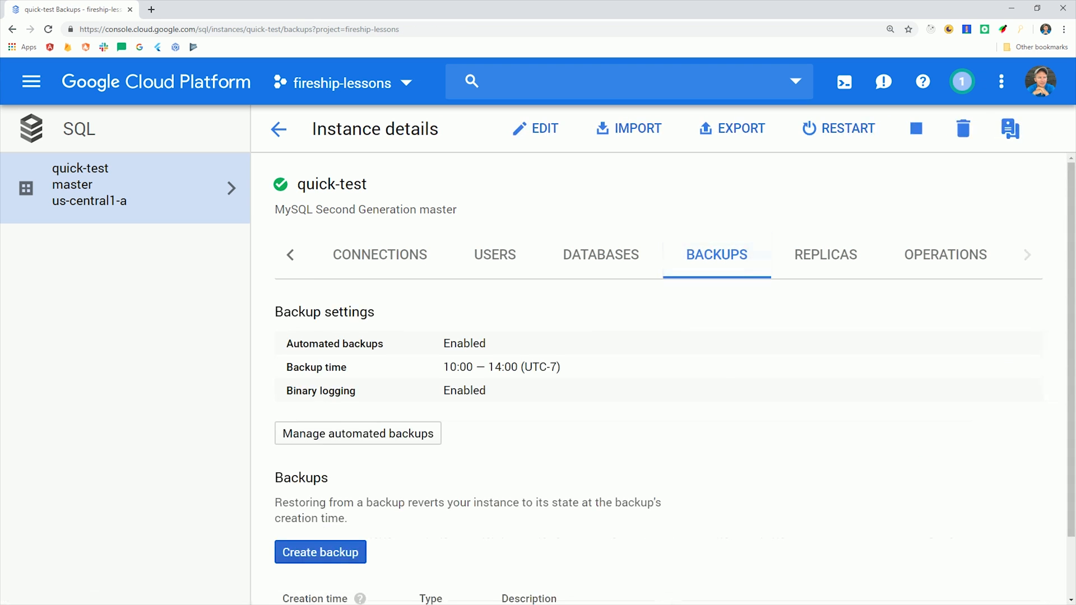
click(600, 255)
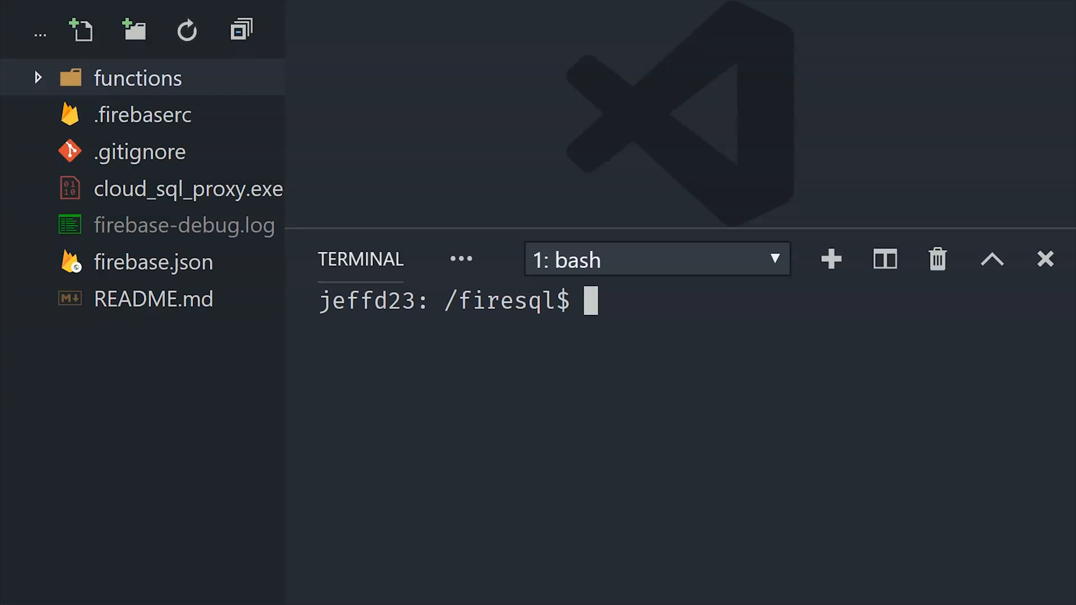
Run cloud_sql_proxy for fireship-lessons:us-central1:quick-test on tcp:3306 in the terminal
text(./cloud_sql_proxy -instances=fireship-lessons:us-central1:quick-test=tcp:3306)
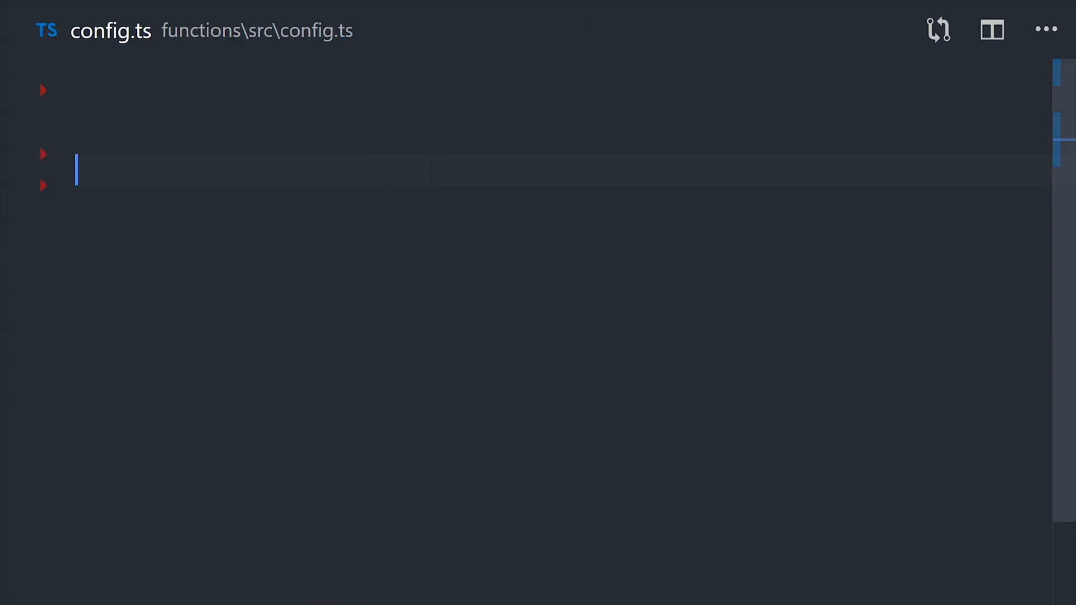
Import TypeORM connection types and reflect-metadata, and export a production flag from NODE_ENV
text(import { ConnectionOptions, Connection, createConnection, getConnection })
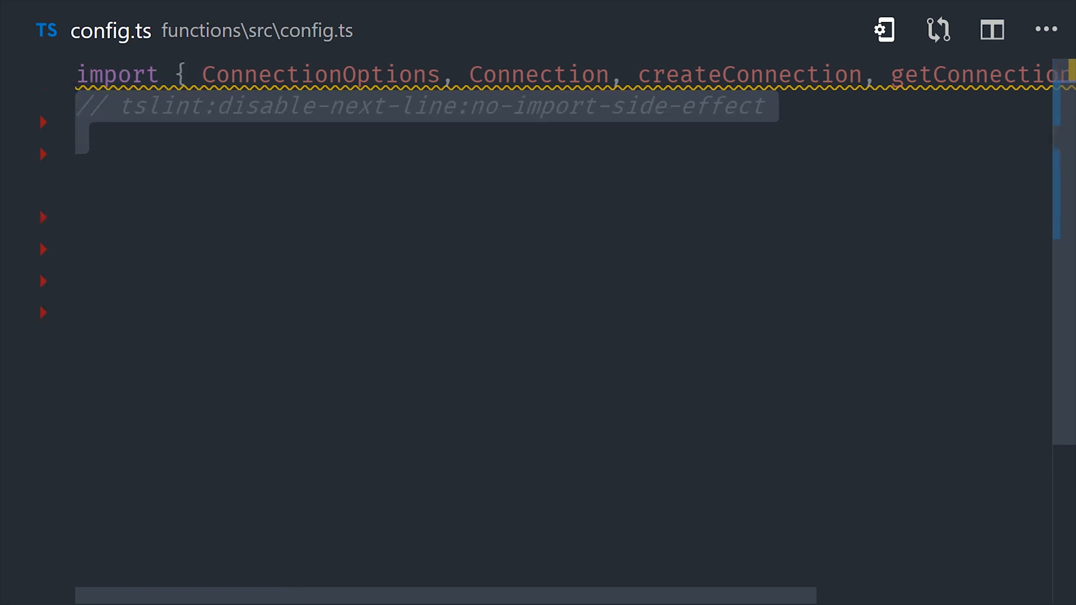
text(import 'reflect-metadata';)
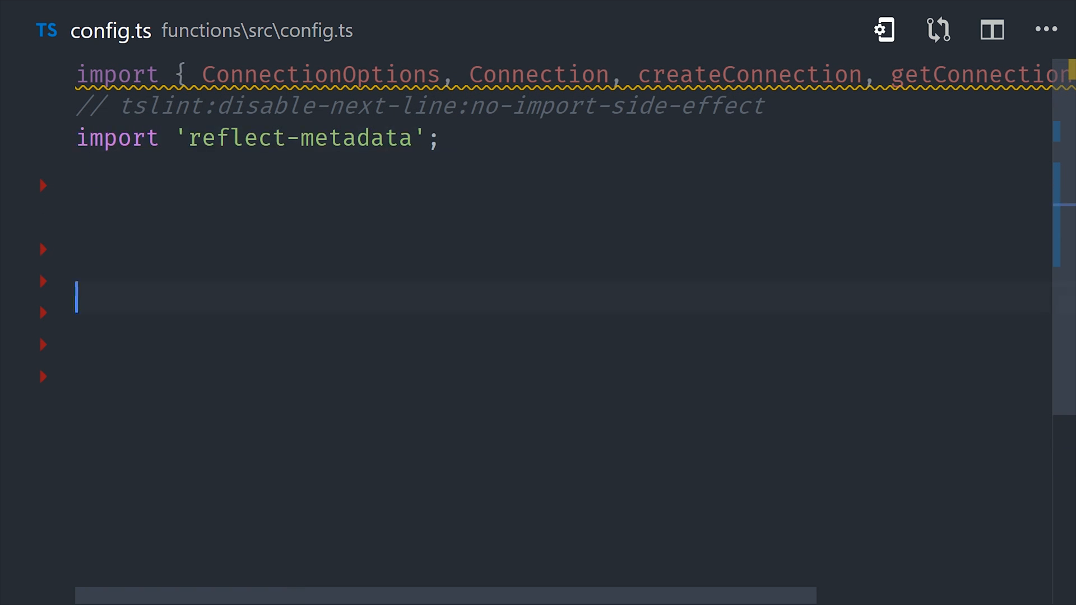
text(export const prod)
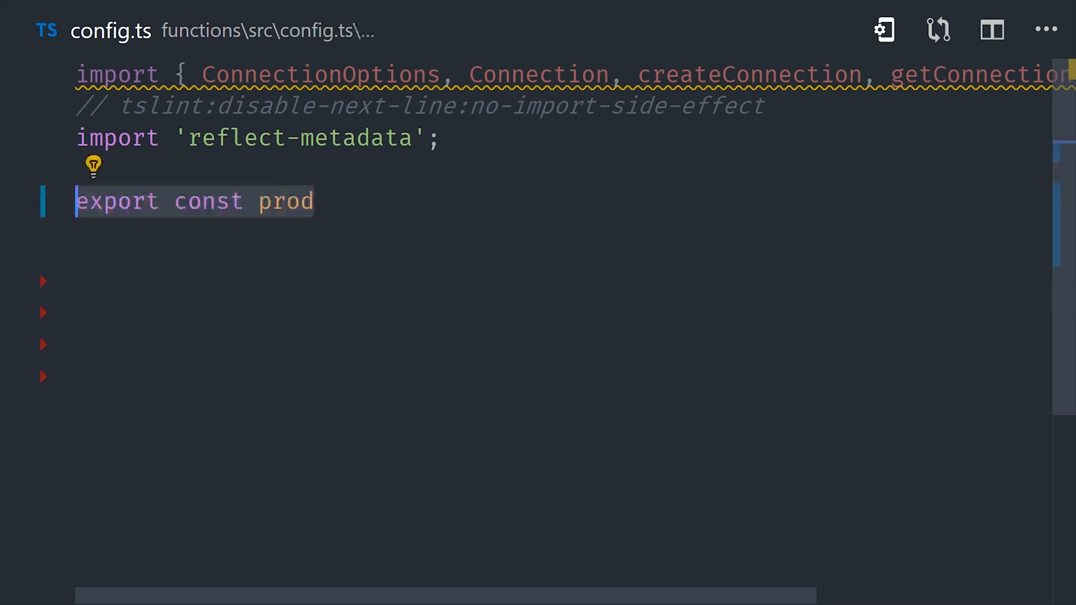
text(= process.env.NODE_ENV === 'production';)
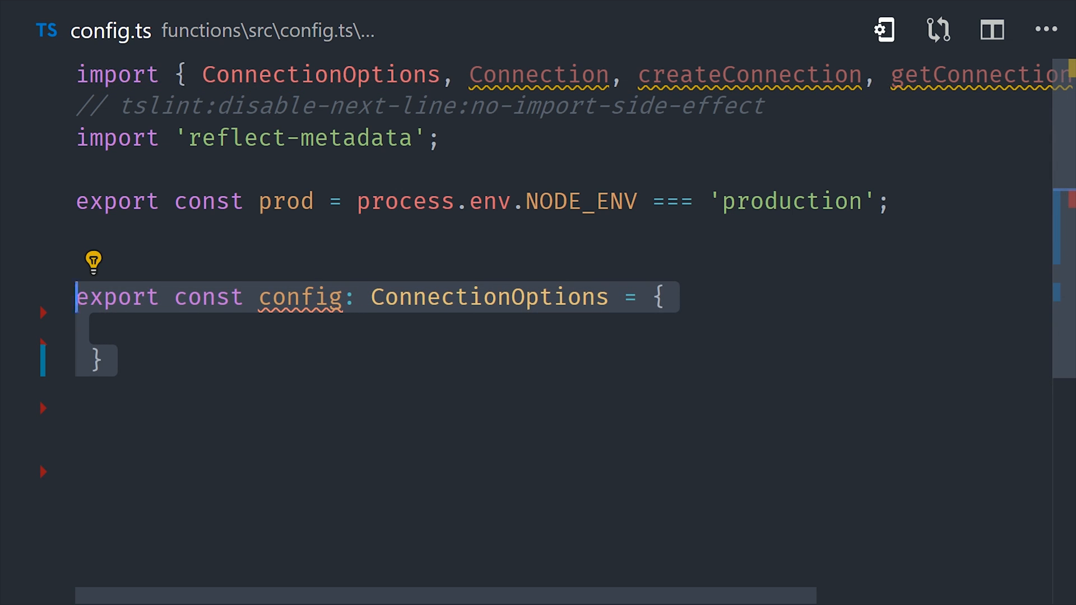
Fill in the connection options with synchronize: true and logging: false
scroll(down, 3)
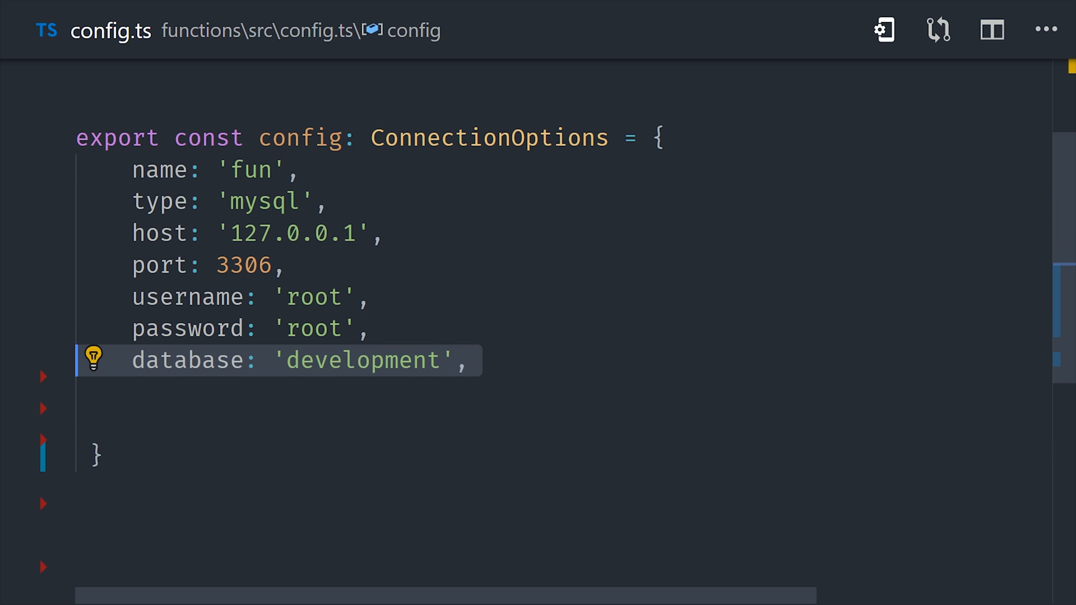
text(synchronize: true,)
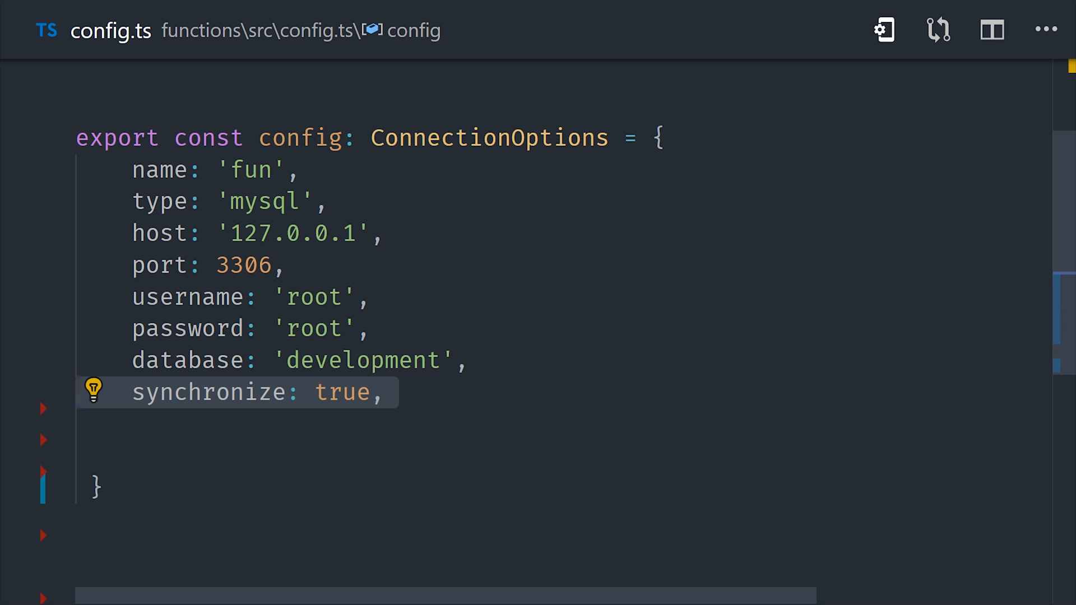
text(logging: false,)
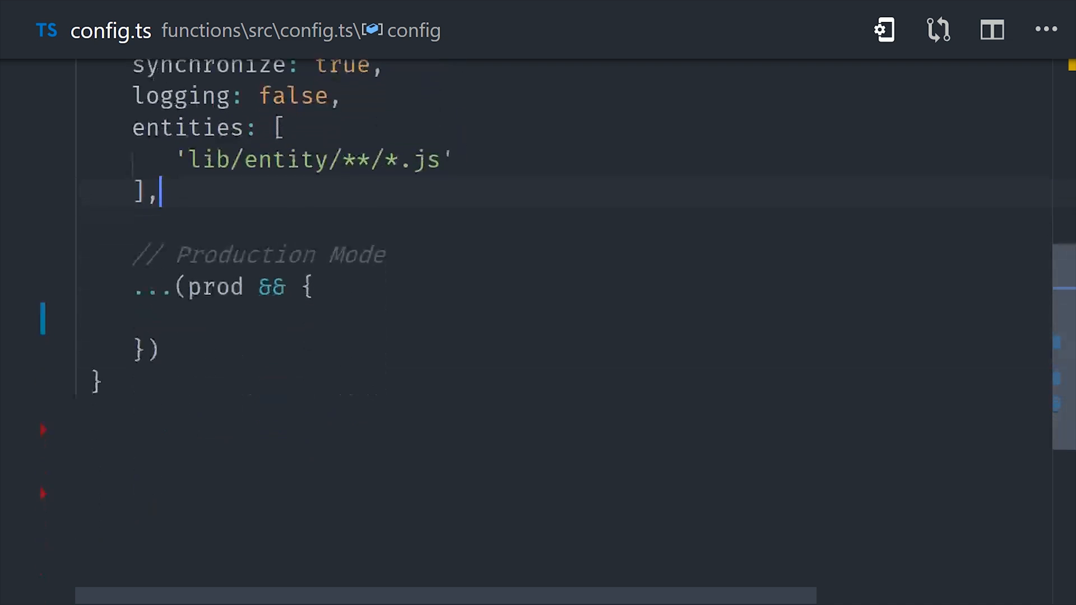
scroll(down, 3)
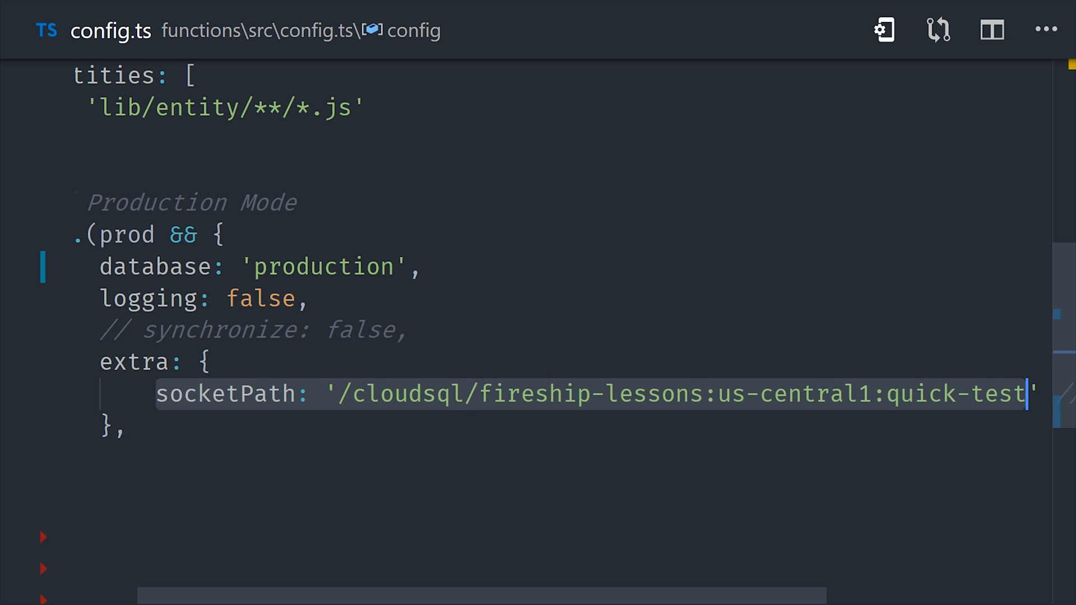
scroll(right, 3)
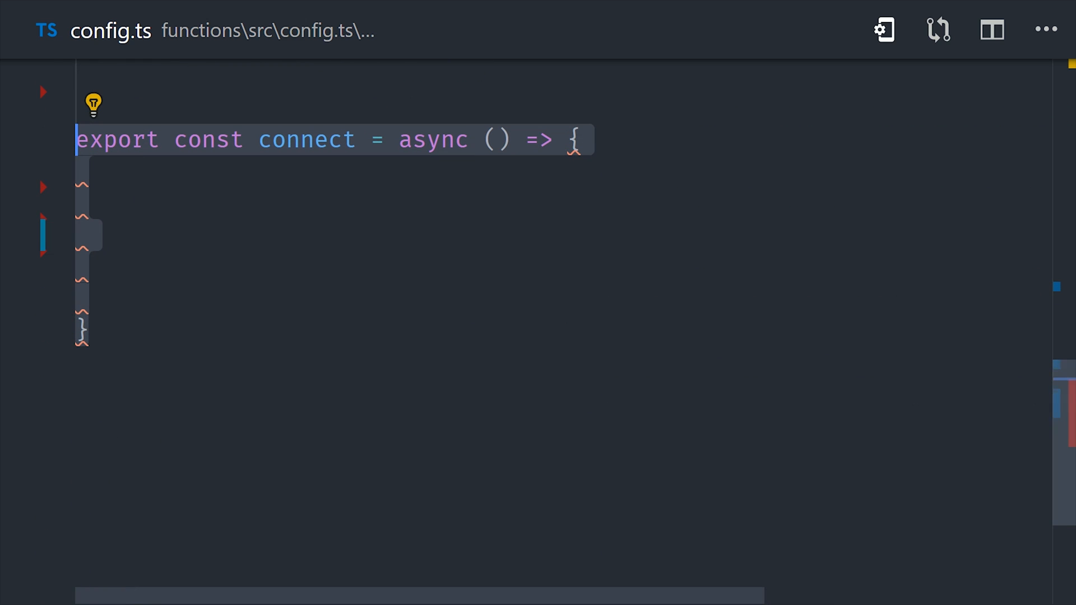
Make connect reuse getConnection(config.name) or fall back to await createConnection(config)
text(let connection: Connection;)
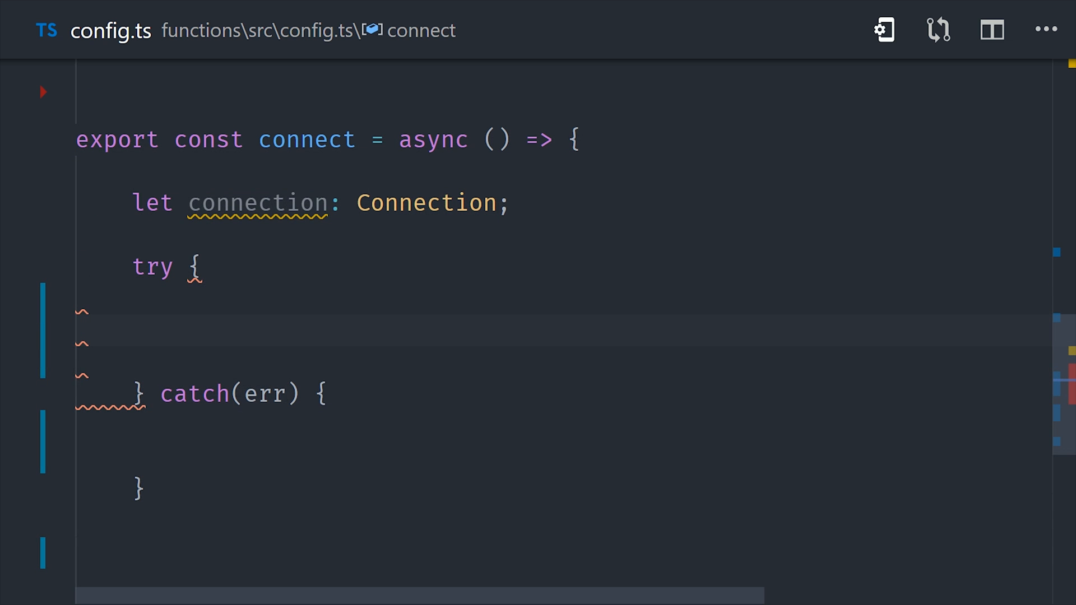
text(connection = getConnection())
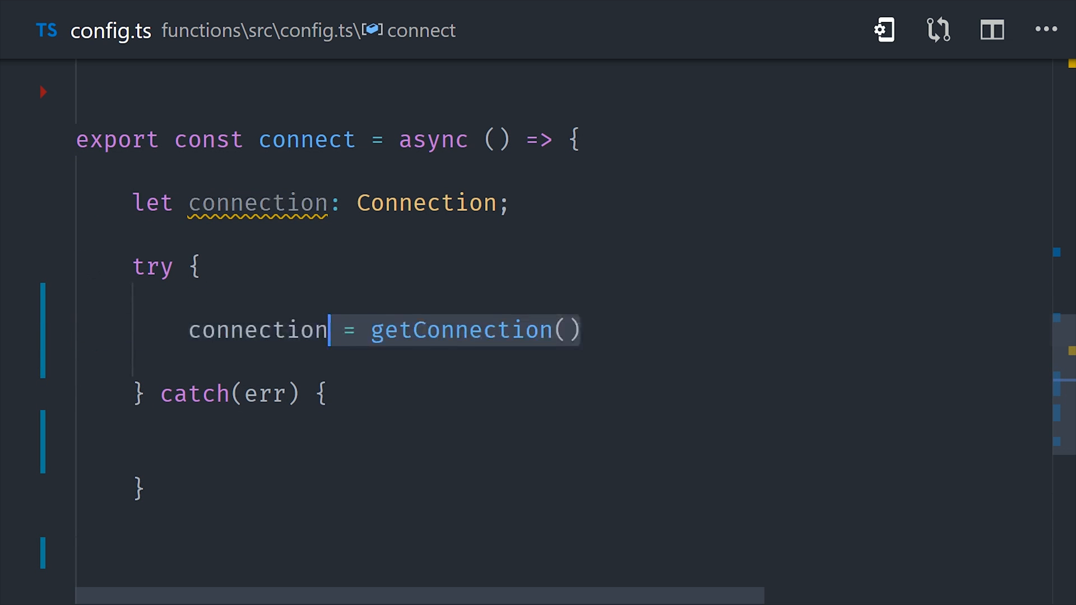
text(config.name)
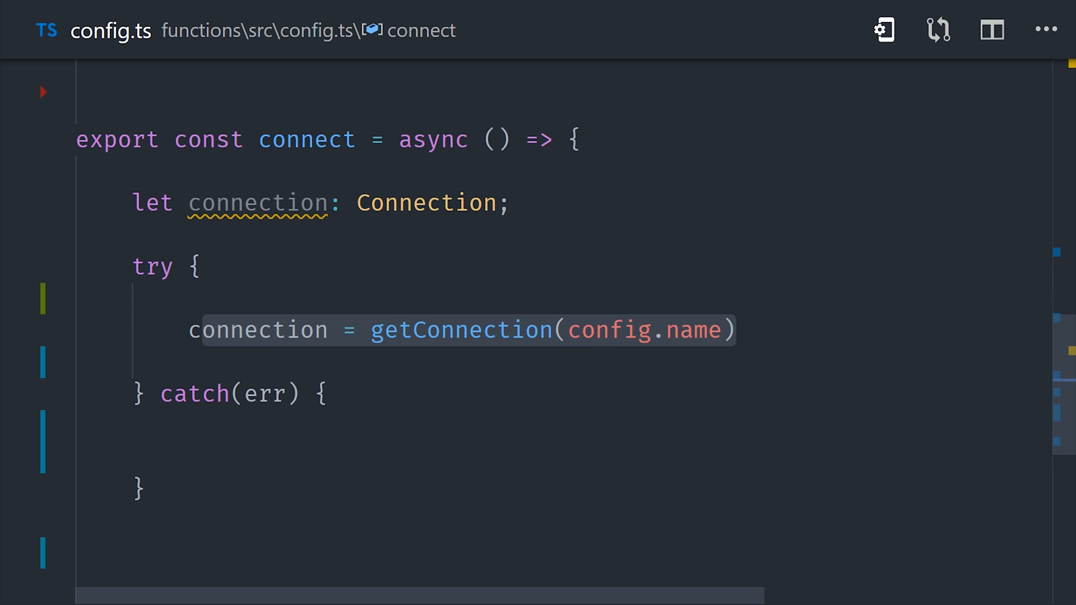
text(connection = await createConnection();)
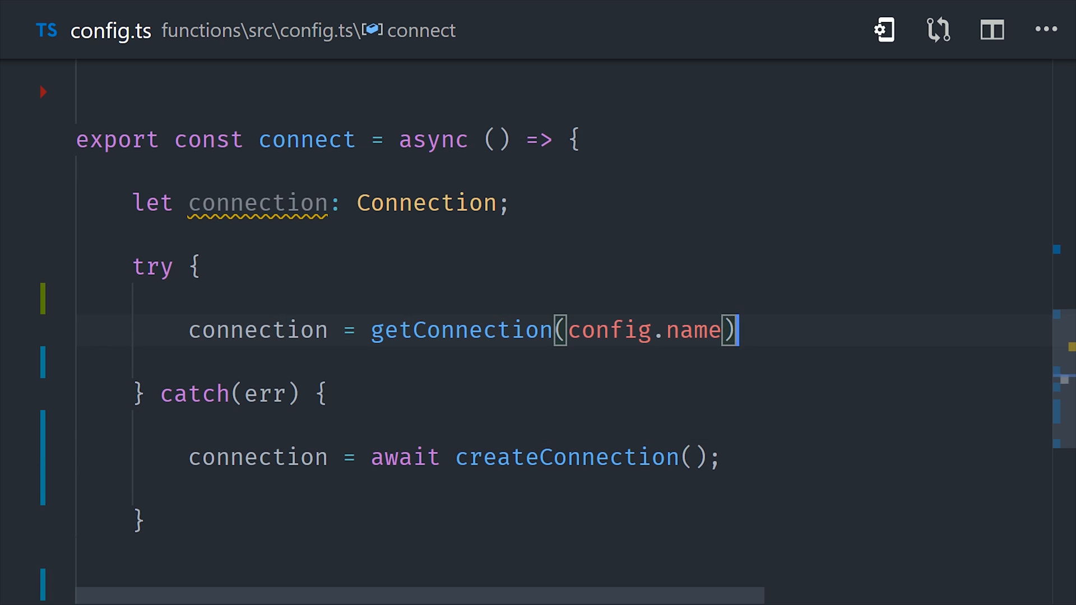
text(config)
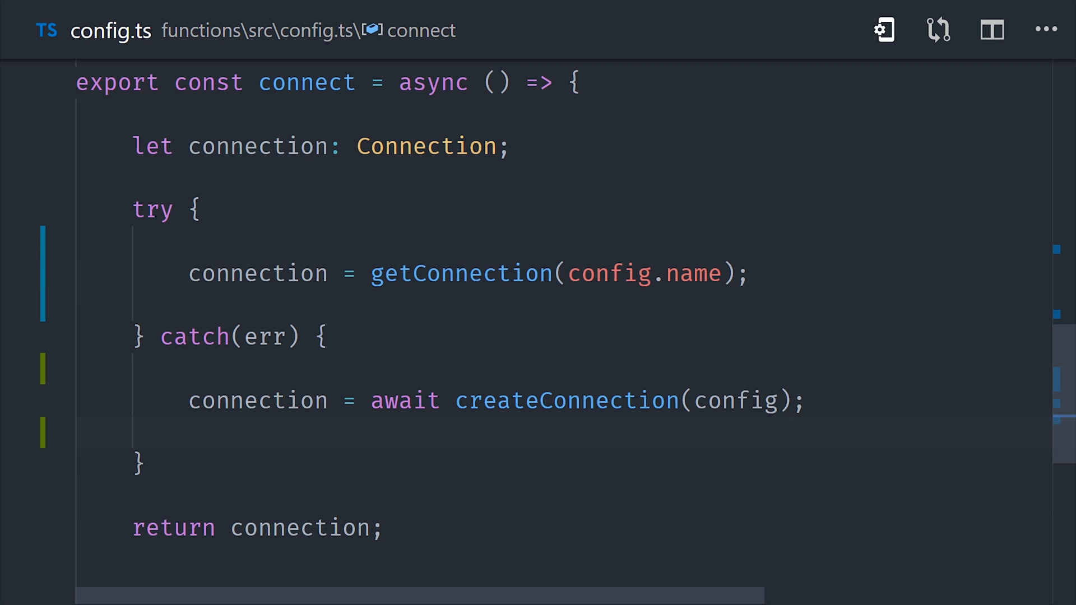
double_click(258, 273)
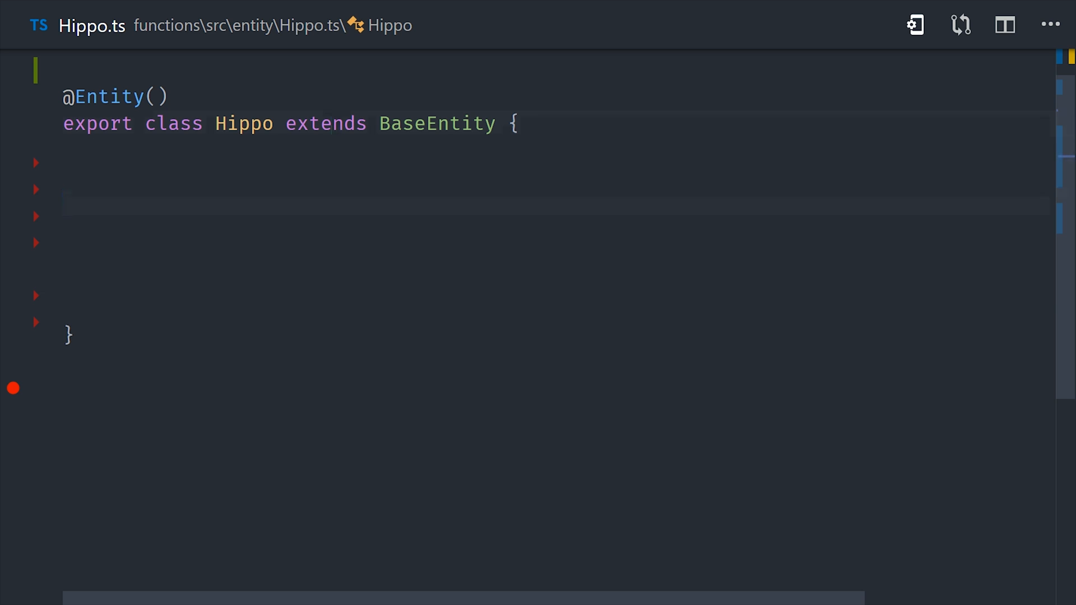
Declare Hippo's generated id column and a number weight column typed 'int'
text(@PrimaryGeneratedColumn())
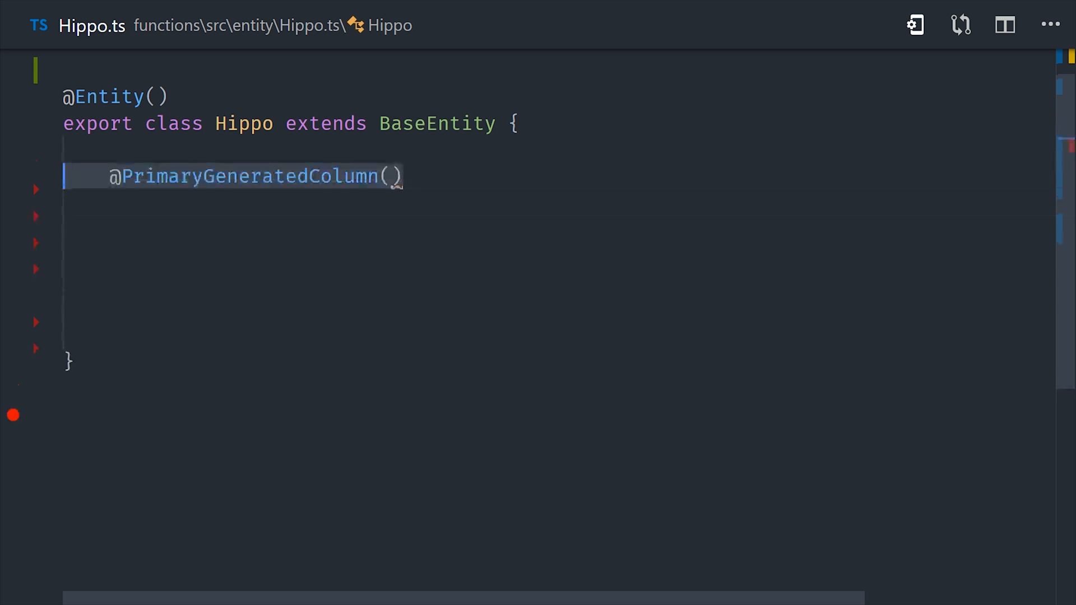
text(id: number;)
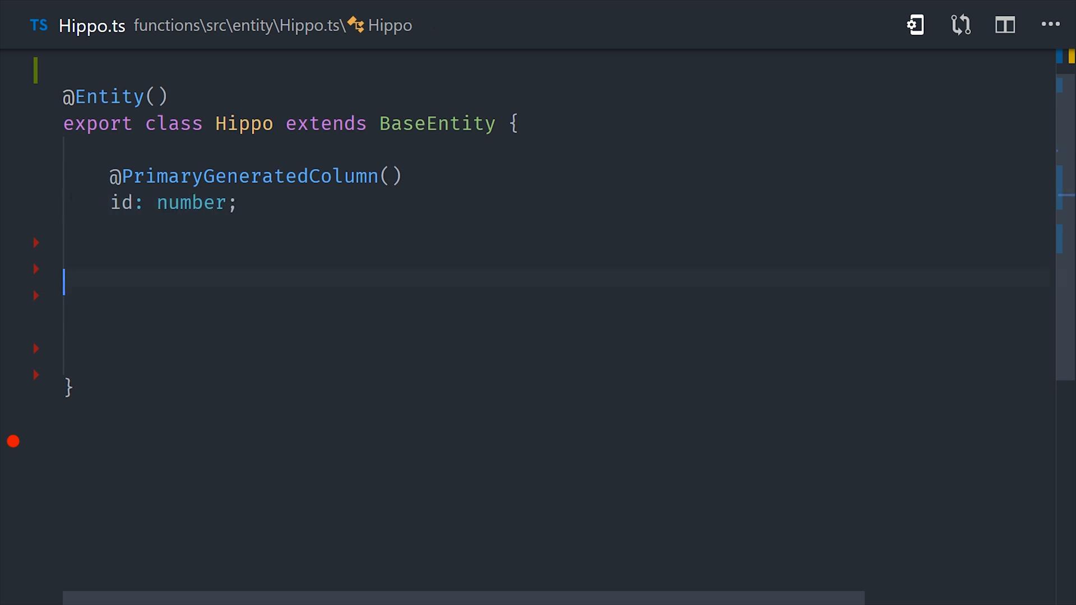
text(@Column())
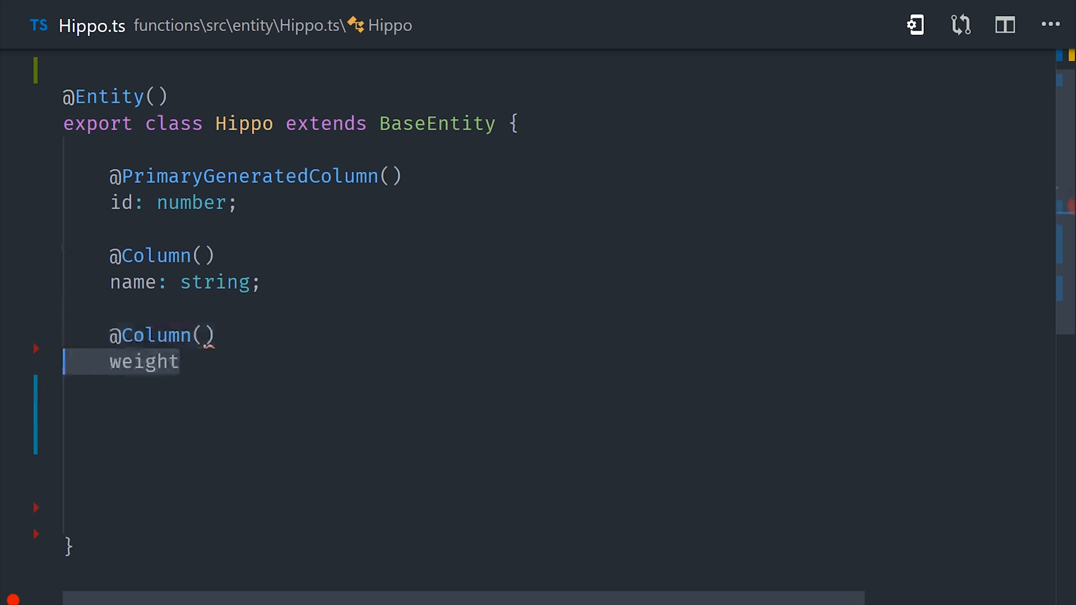
text(: number;)
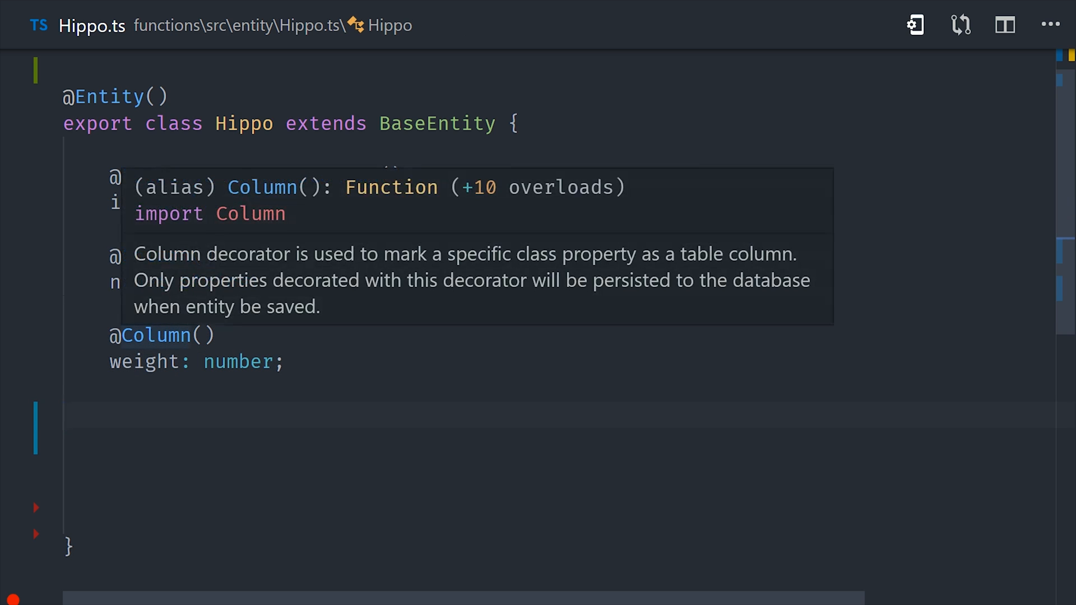
text('')
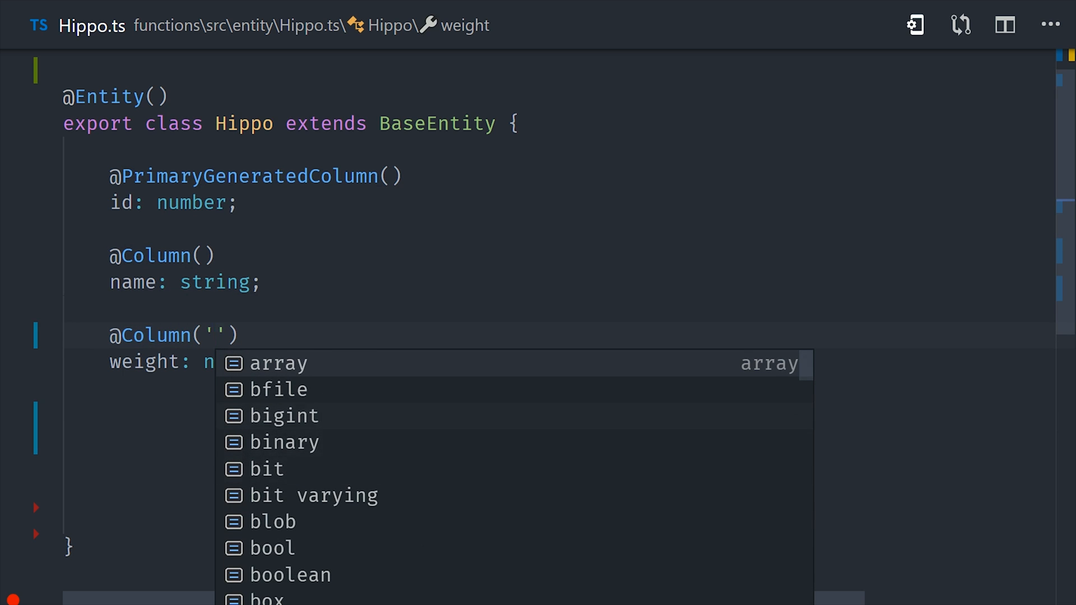
text(int)
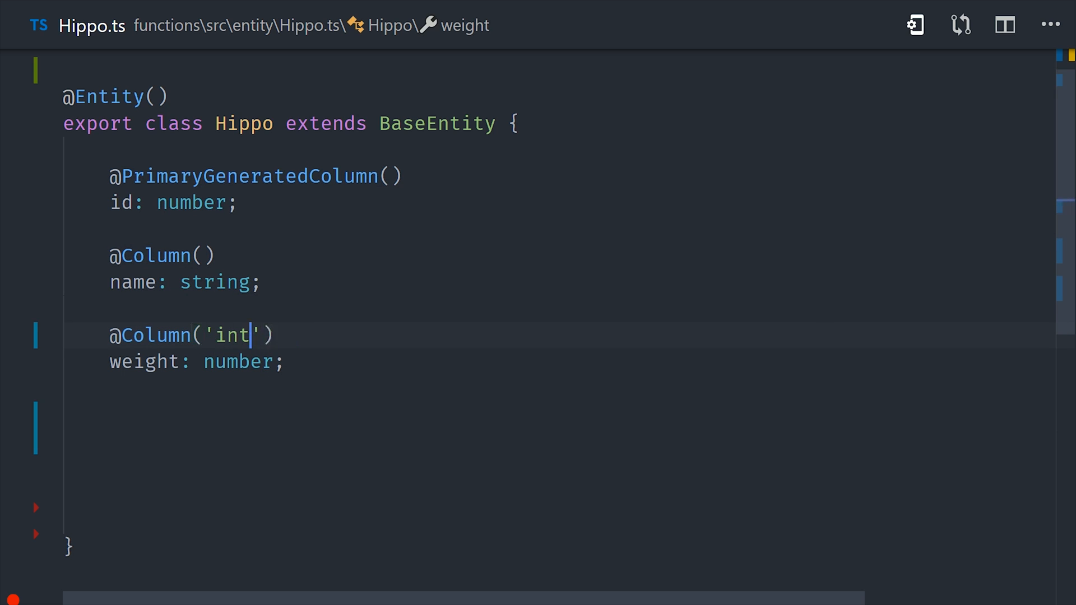
key(Backspace)
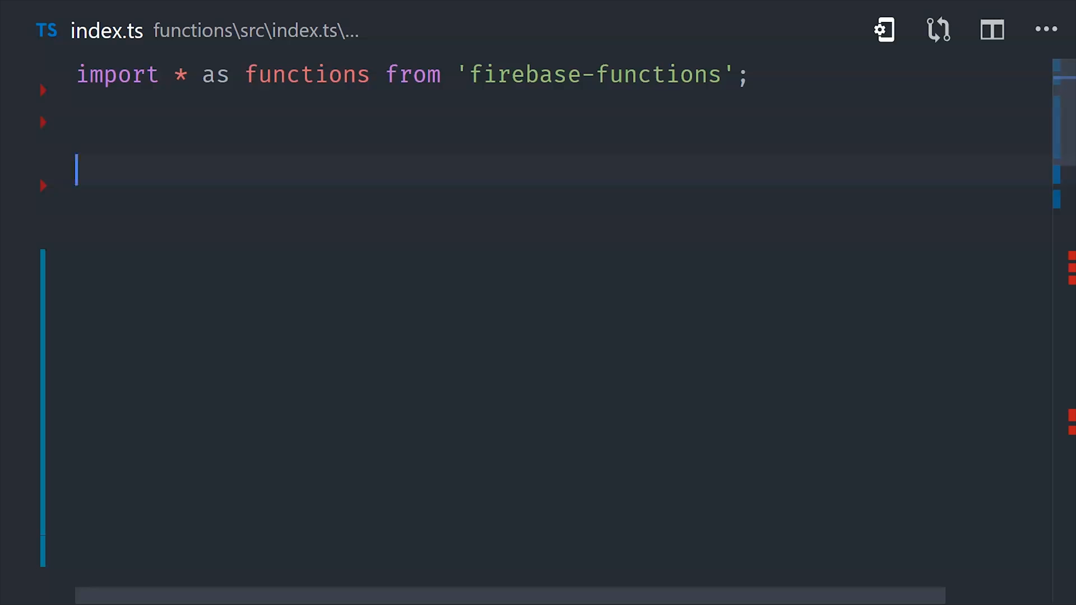
Import connect and Hippo, and make getHippos return getRepository(Hippo).find() results
text(import { connect } from './config';)
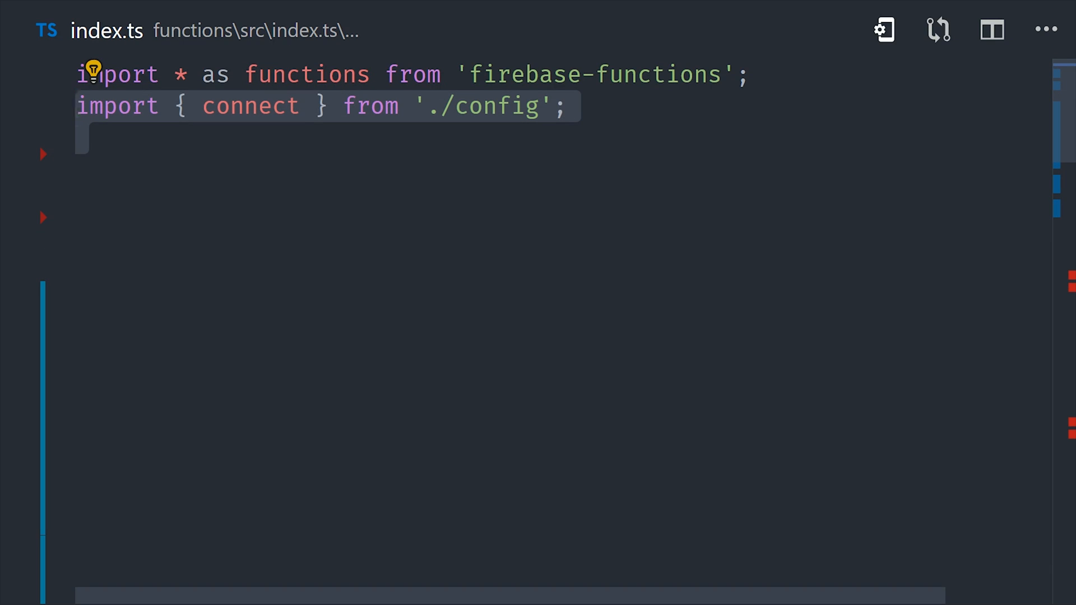
text(import { Hippo } from './entity/Hippo';)
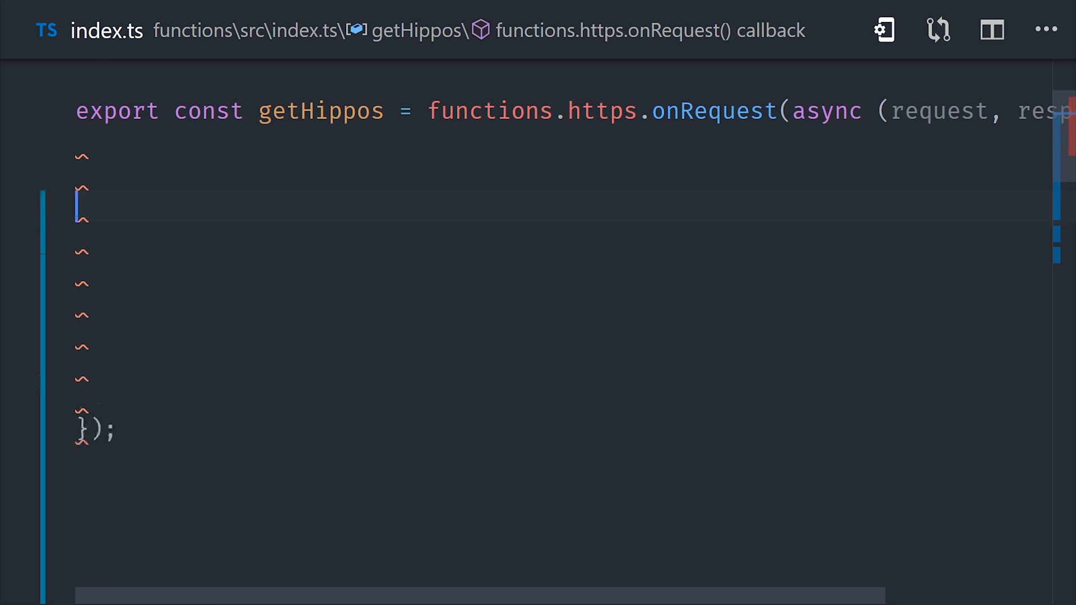
text(const connection = await connect();)
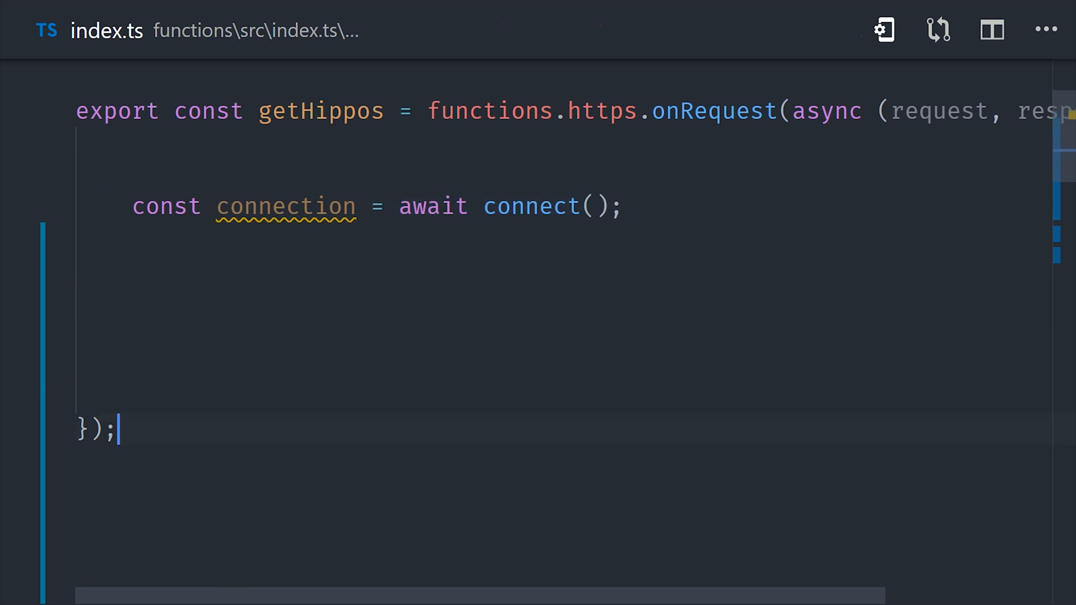
mouse_move(530, 206)
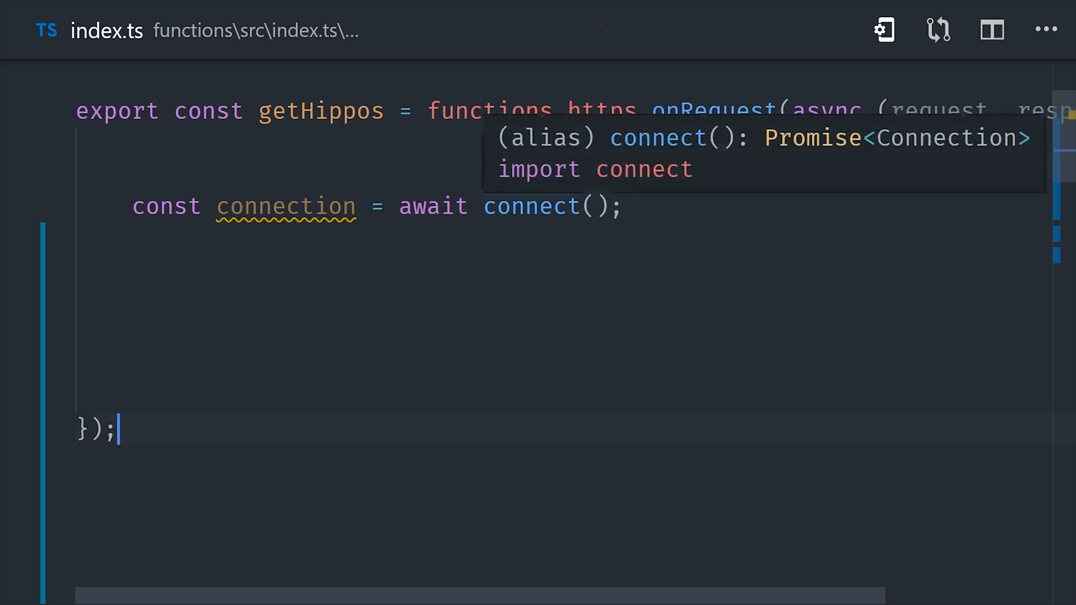
text(const hippoRepo = connection.getRepository(Hippo);)
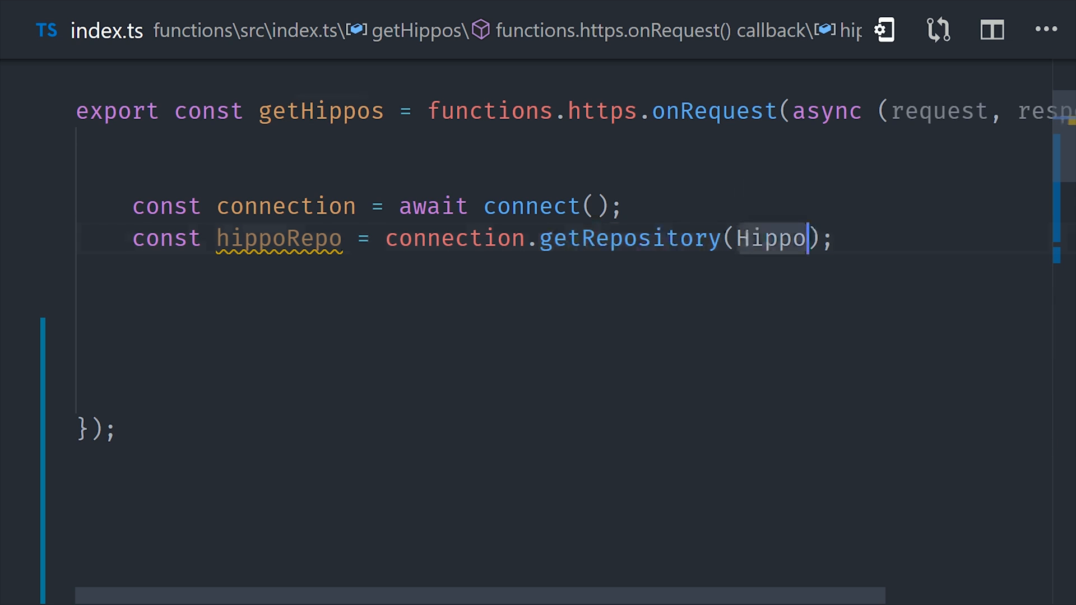
double_click(767, 239)
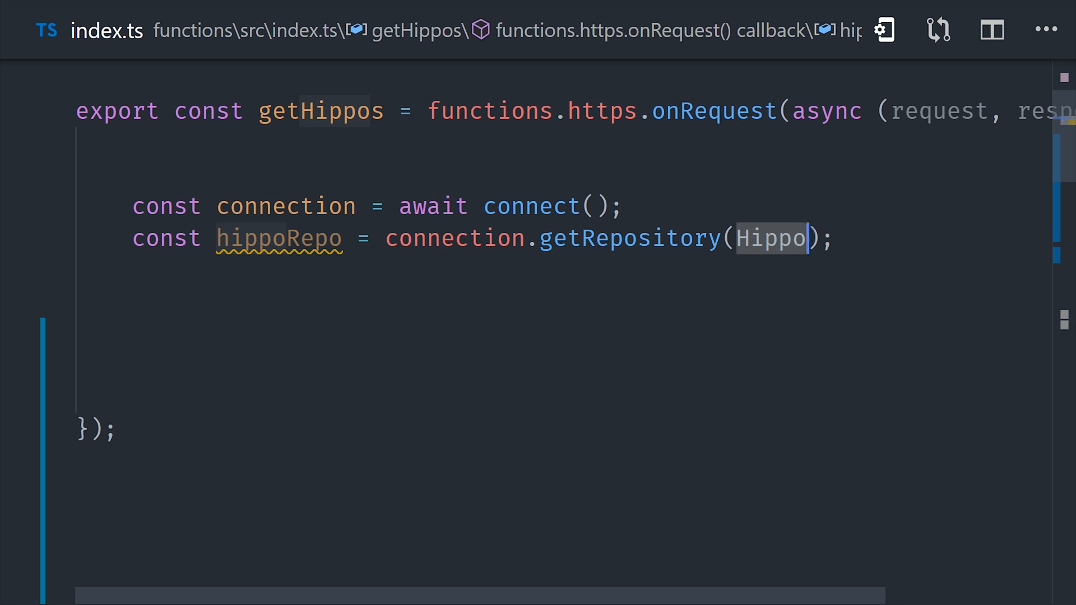
text(const allHippos = await hippoRepo)
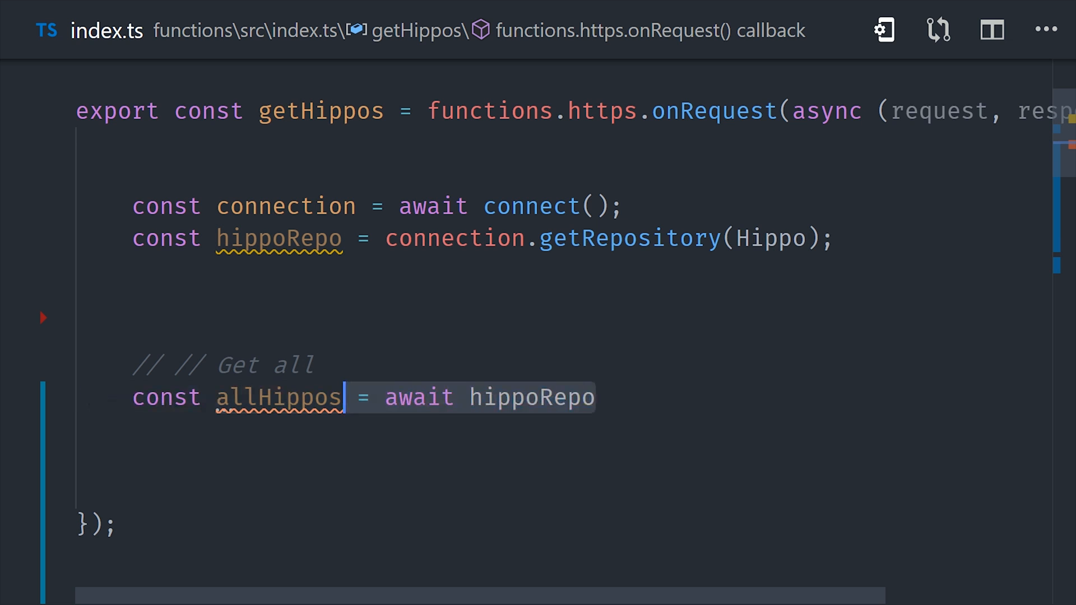
text(.find();)
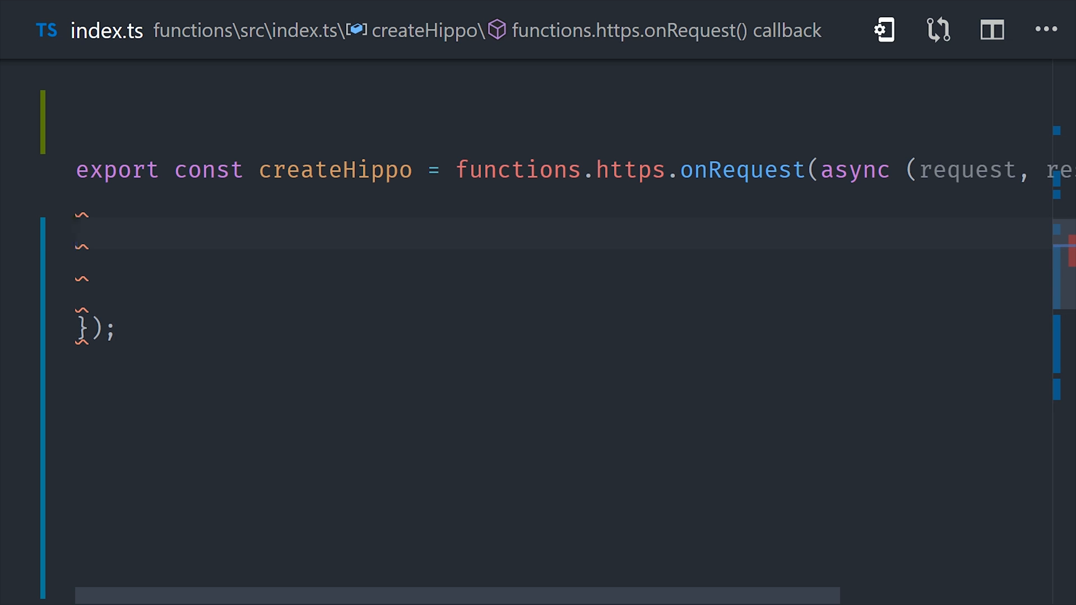
Read name and weight from request.body, send errors back, connect and get the Hippo repository
text(const { name, weight })
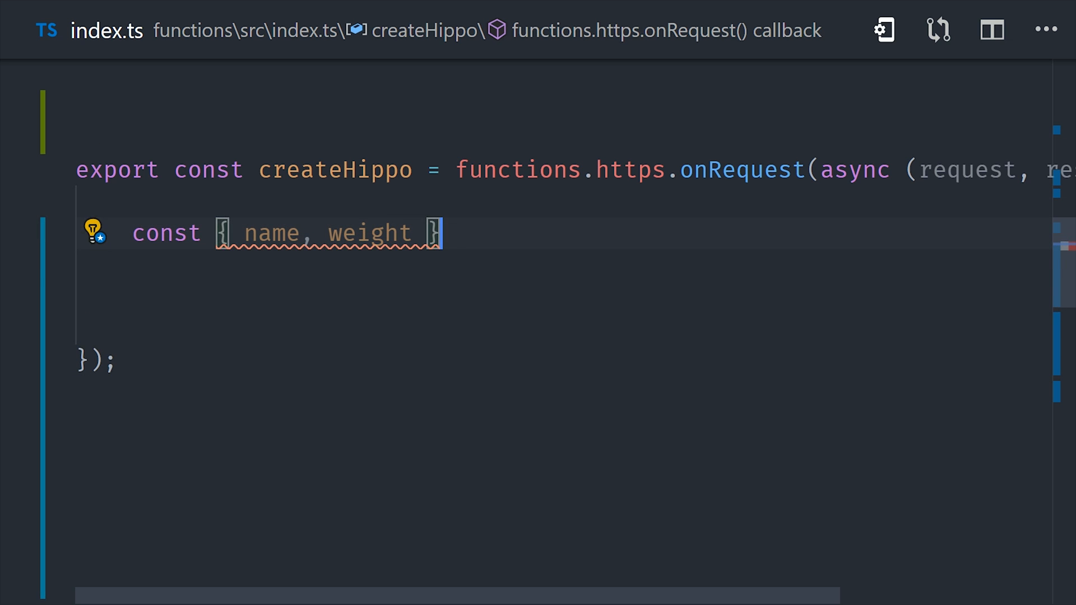
text(= request.body;)
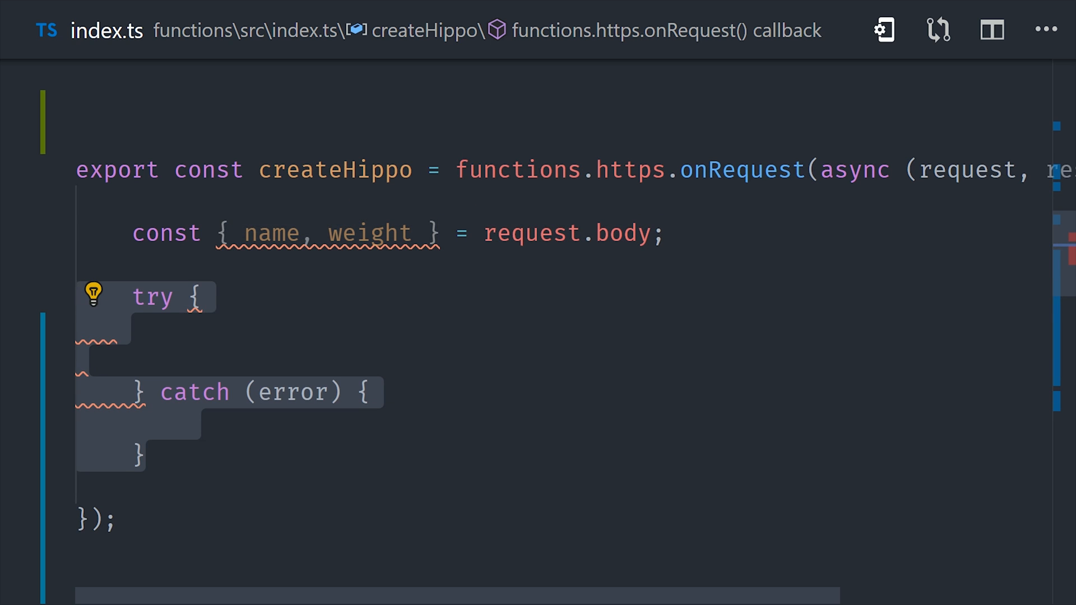
text(response.send(error))
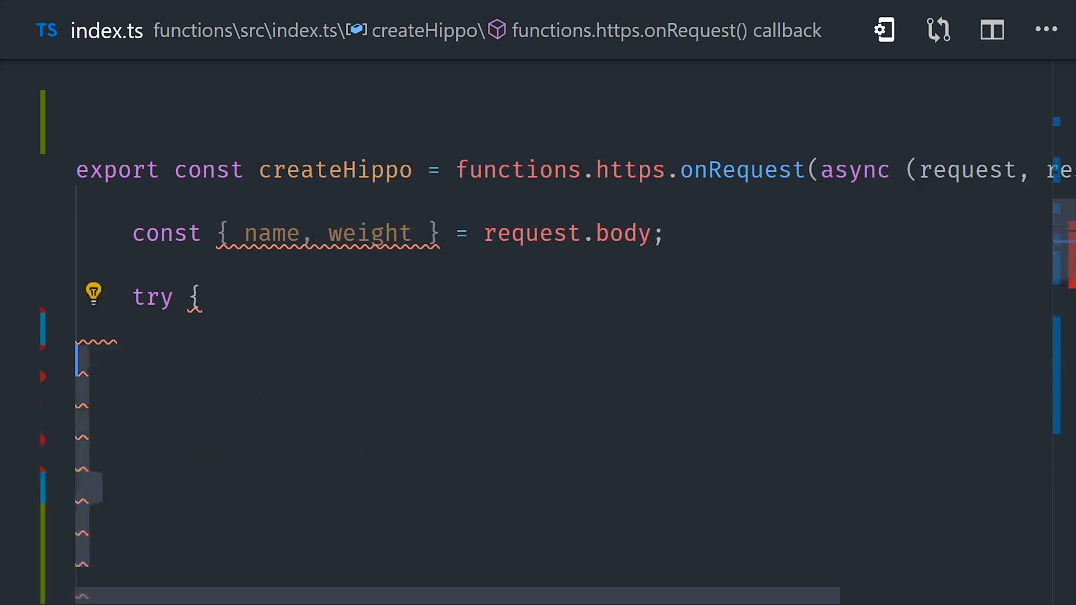
text(const connection)
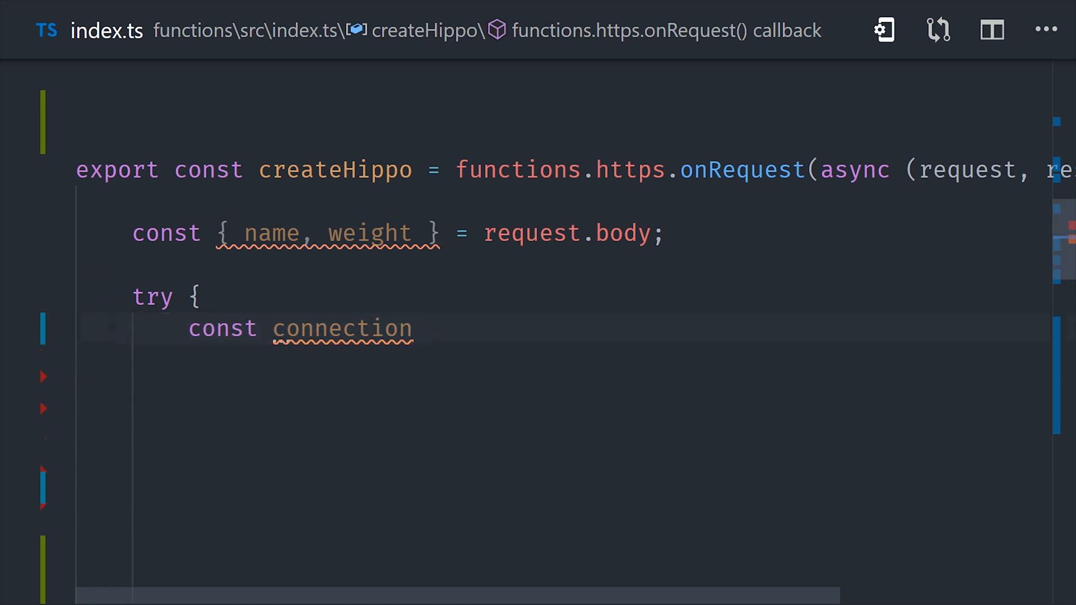
scroll(down, 3)
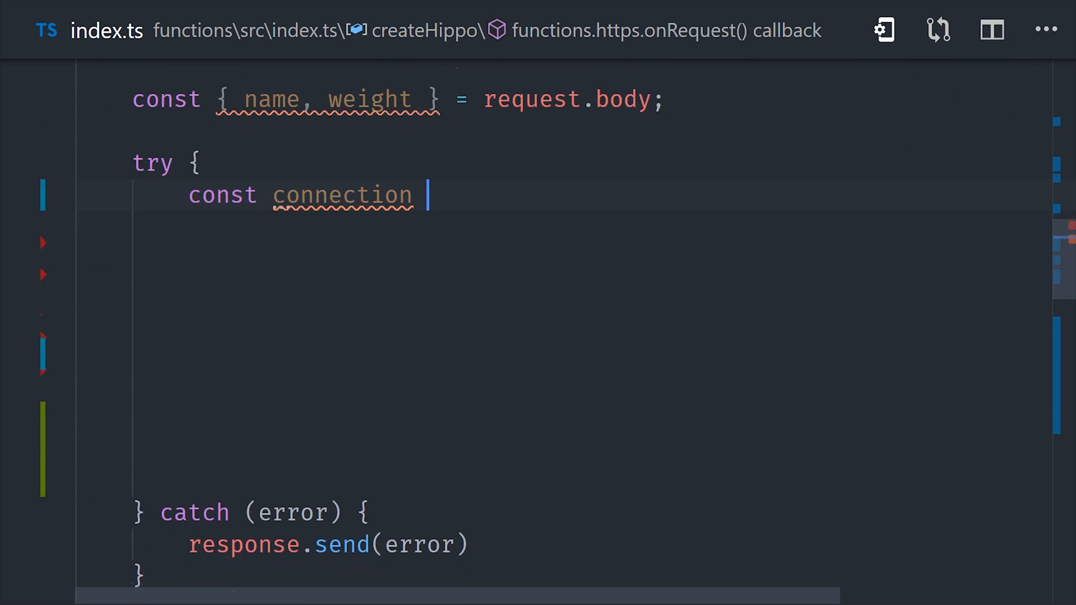
text(= await connect();)
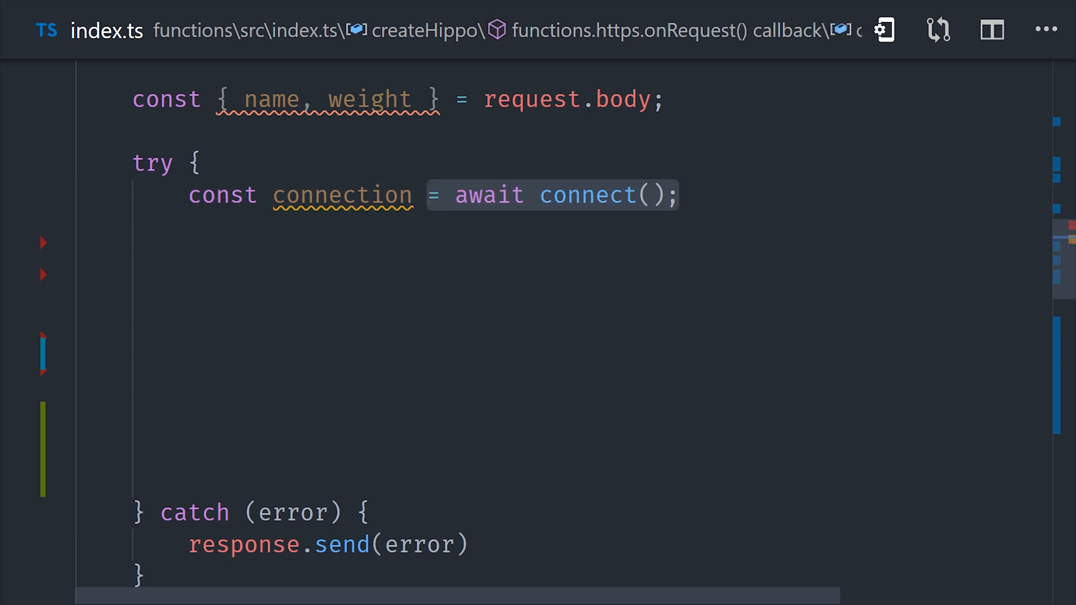
text(const repo = connection.getRepository(Hippo);)
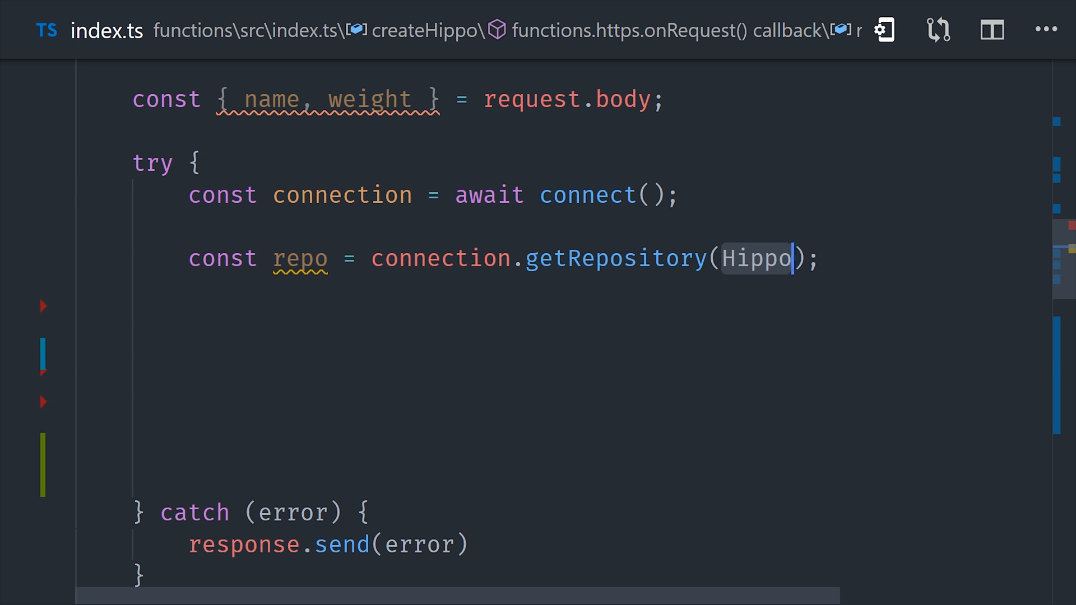
Create a new Hippo with name and weight, save it, and send savedHippo
text(const newHippo = new Hippo();)
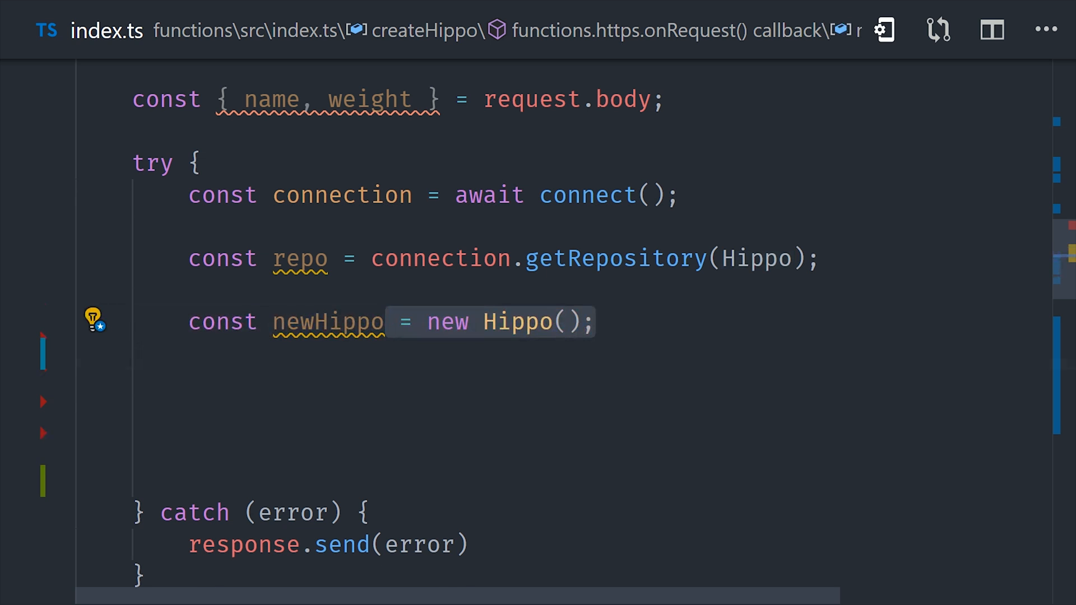
text(newHippo.name = name;)
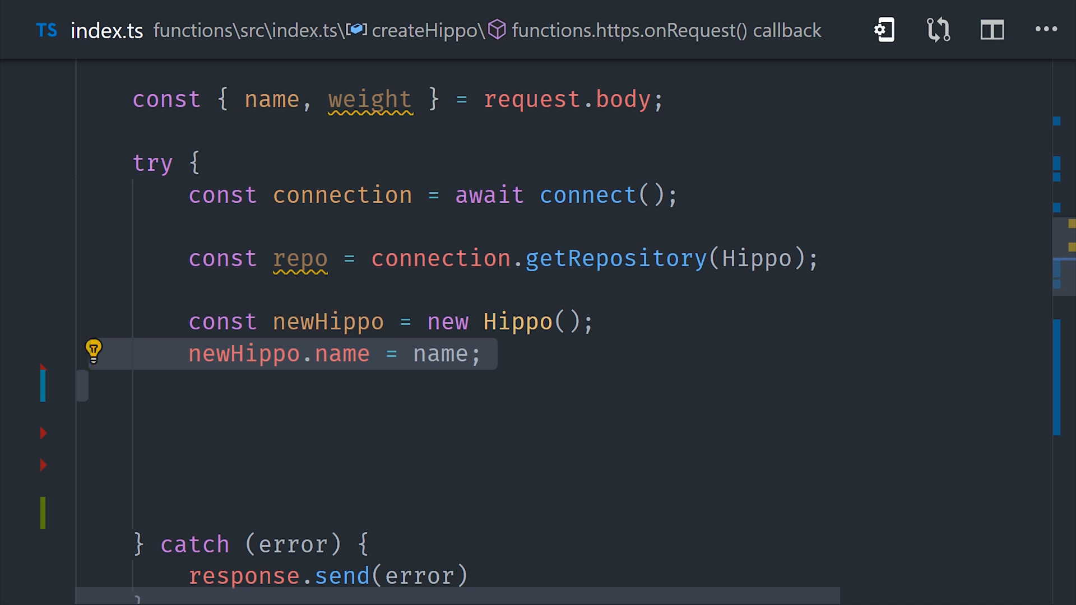
text(newHippo.weight = weight;)
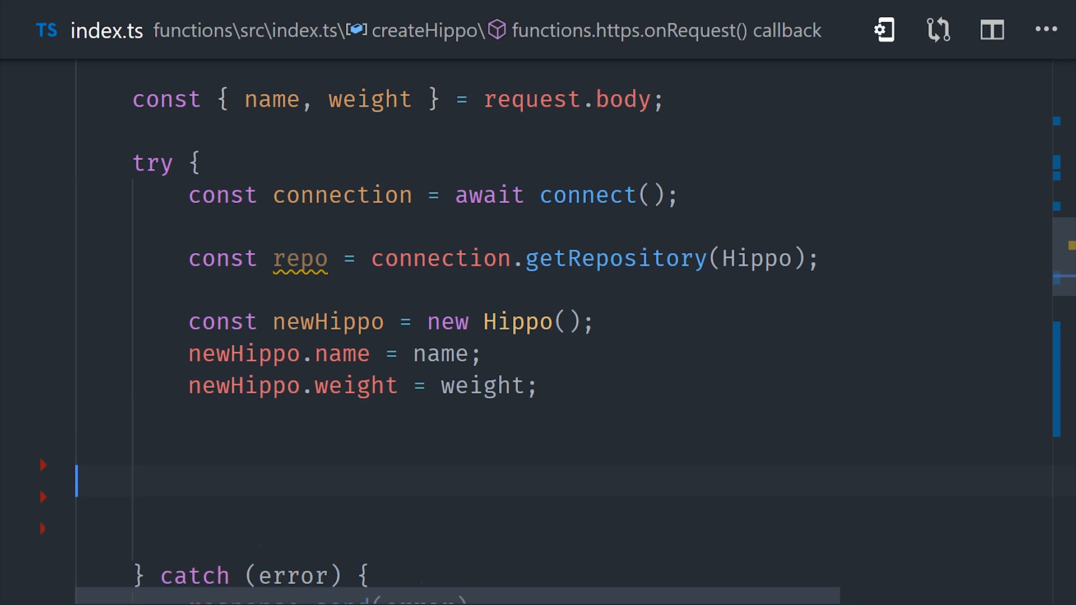
text(const savedHippo)
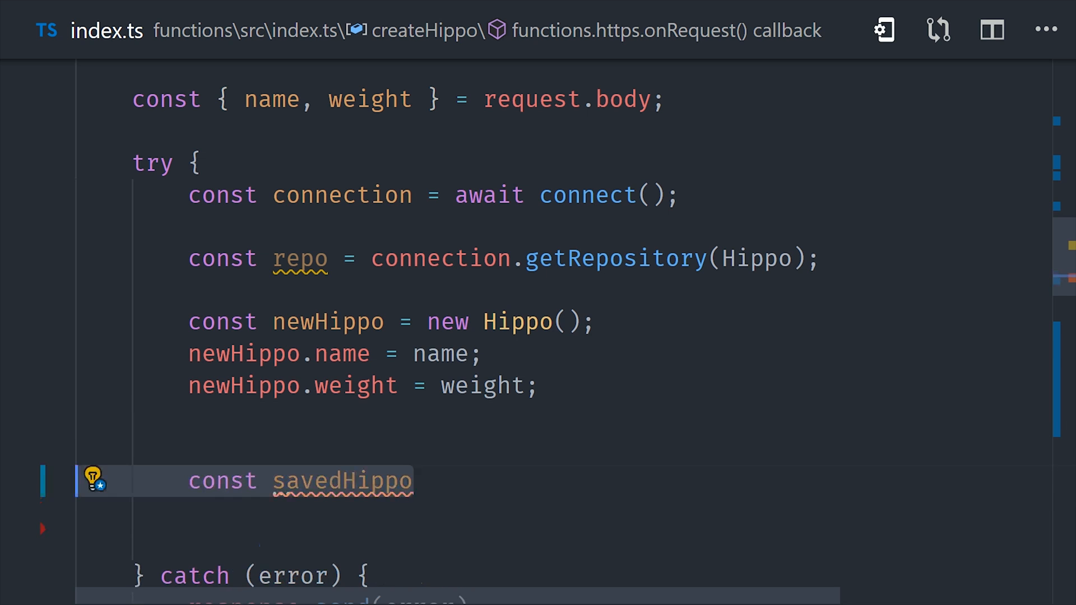
text(= await repo)
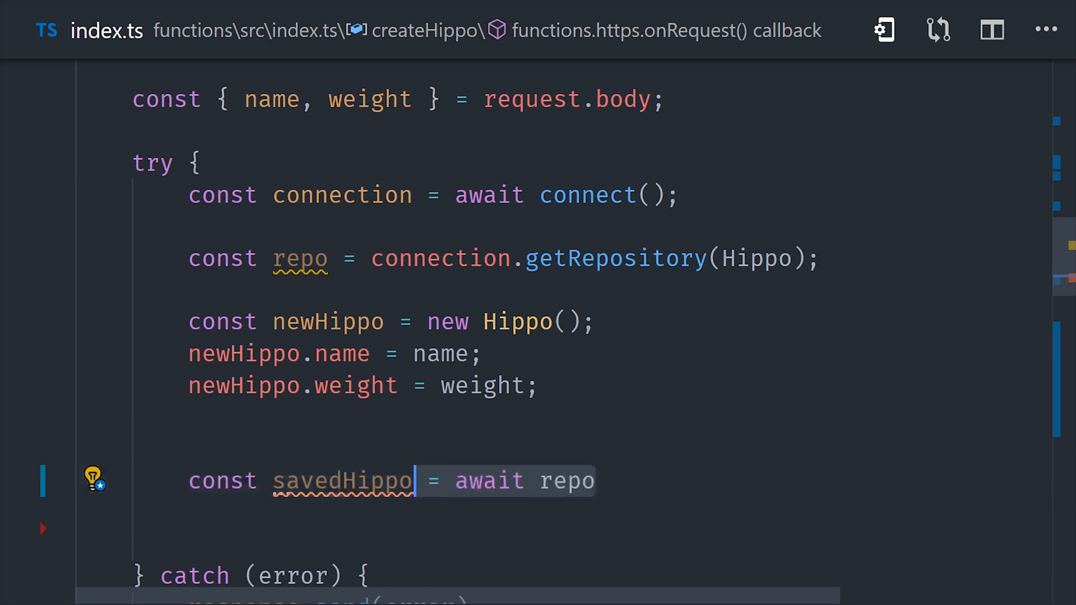
text(.save();)
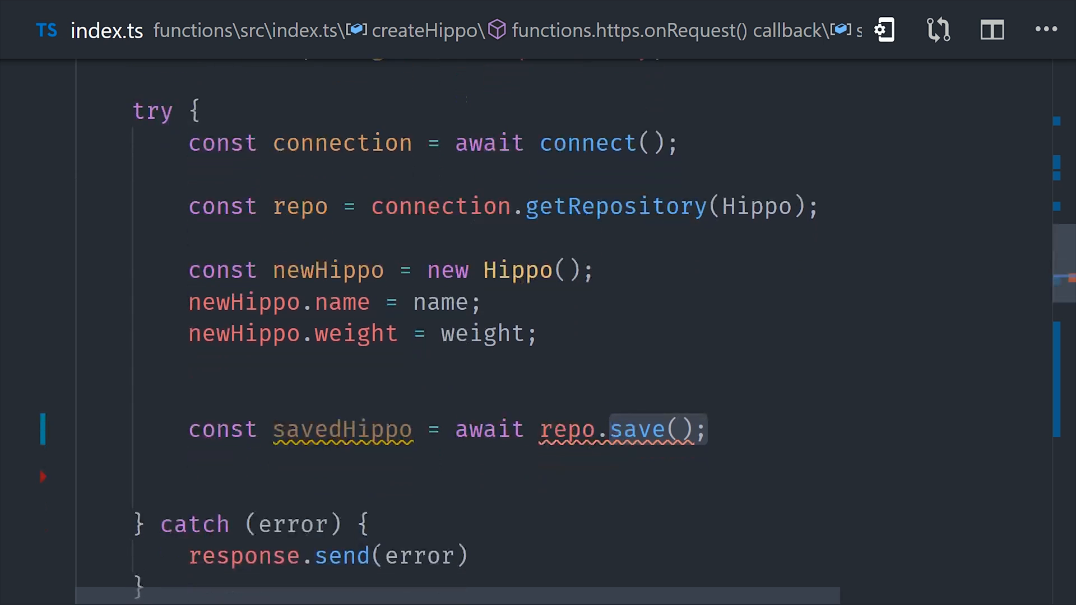
scroll(down, 3)
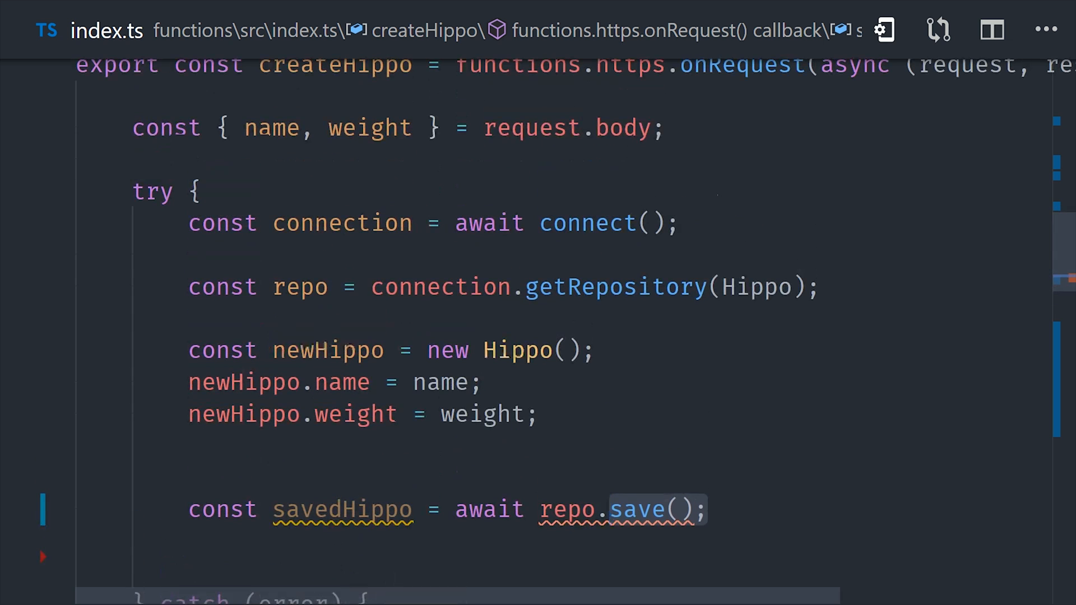
text(newHippo)
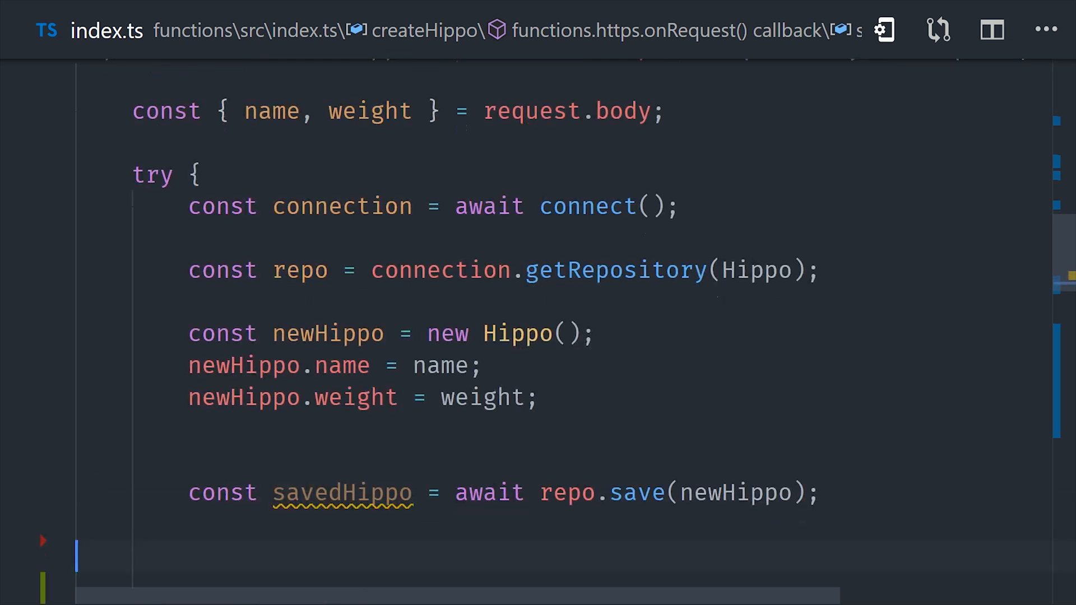
text(response.send();)
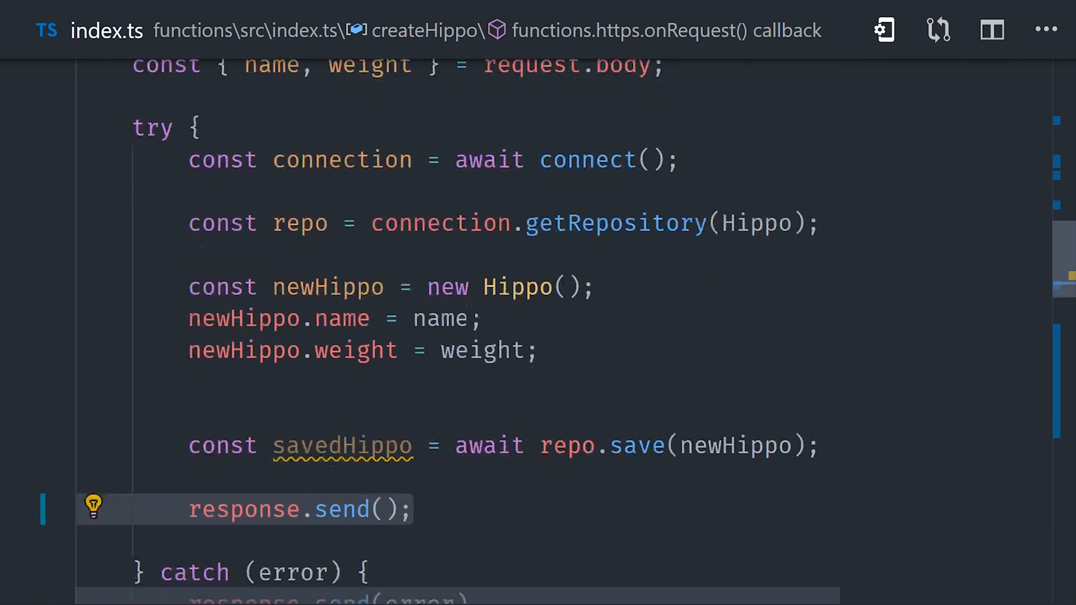
text(savedHippo)
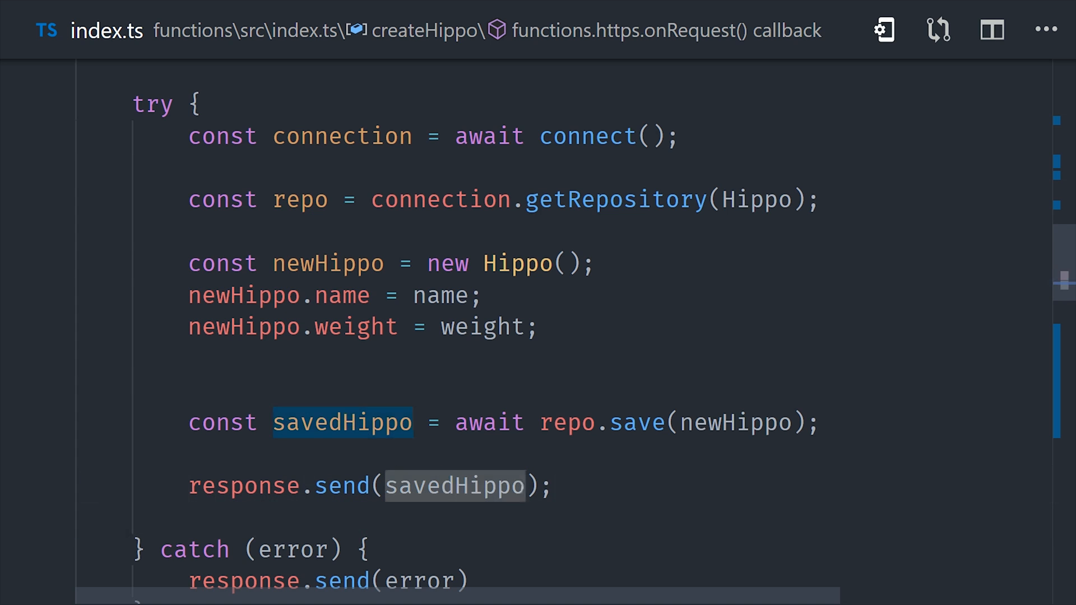
click(327, 263)
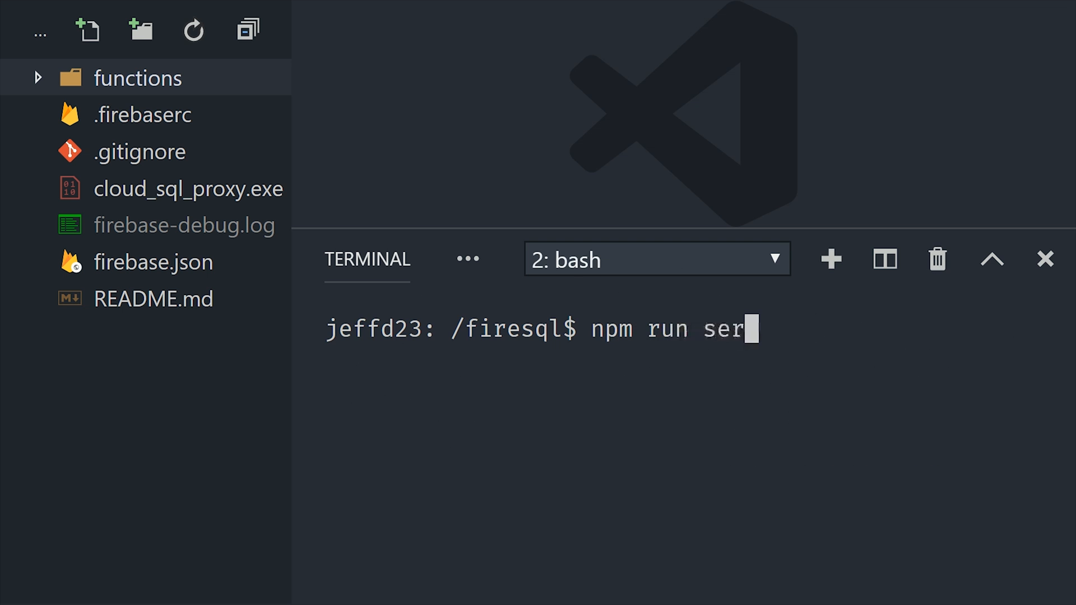
Change into the functions folder in the terminal to serve locally
text(cd fun)
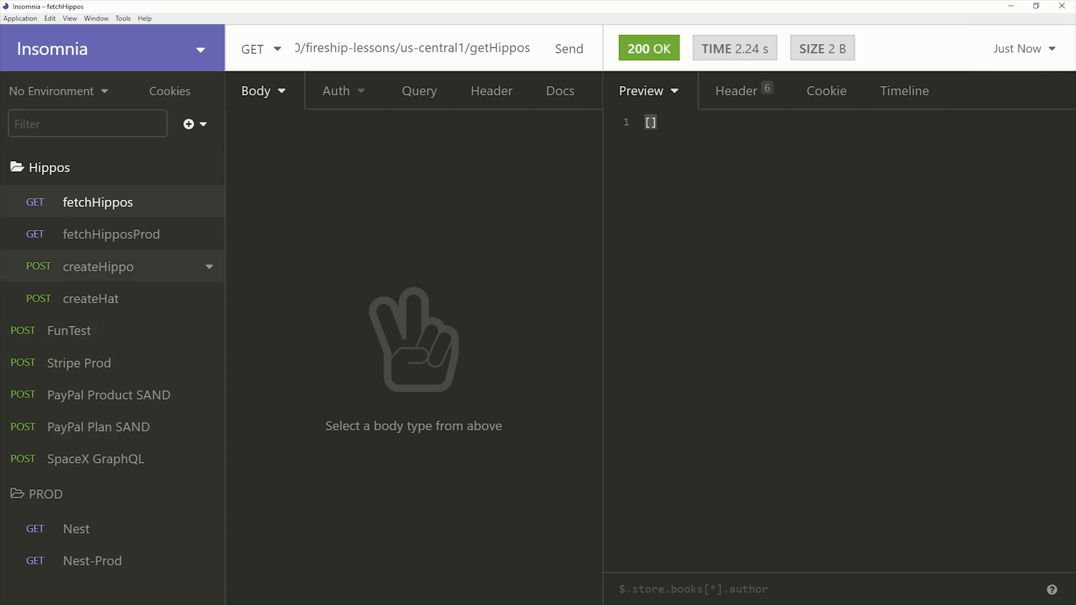
Send createHippo bodies for Doug, Lucy and Frank, getting Doug id 1 and Frank id 3
click(98, 266)
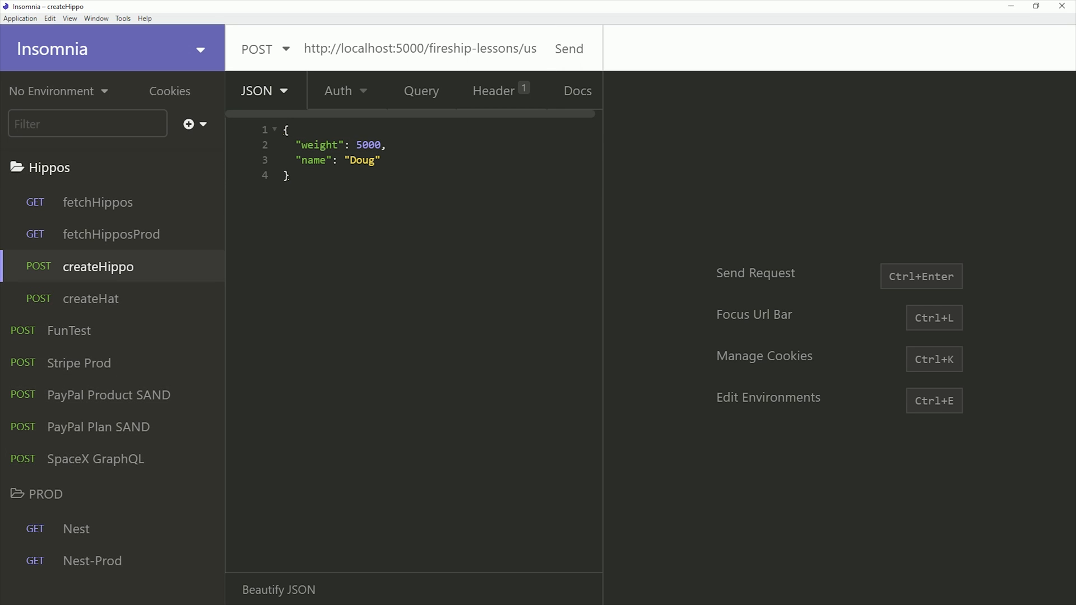
click(569, 48)
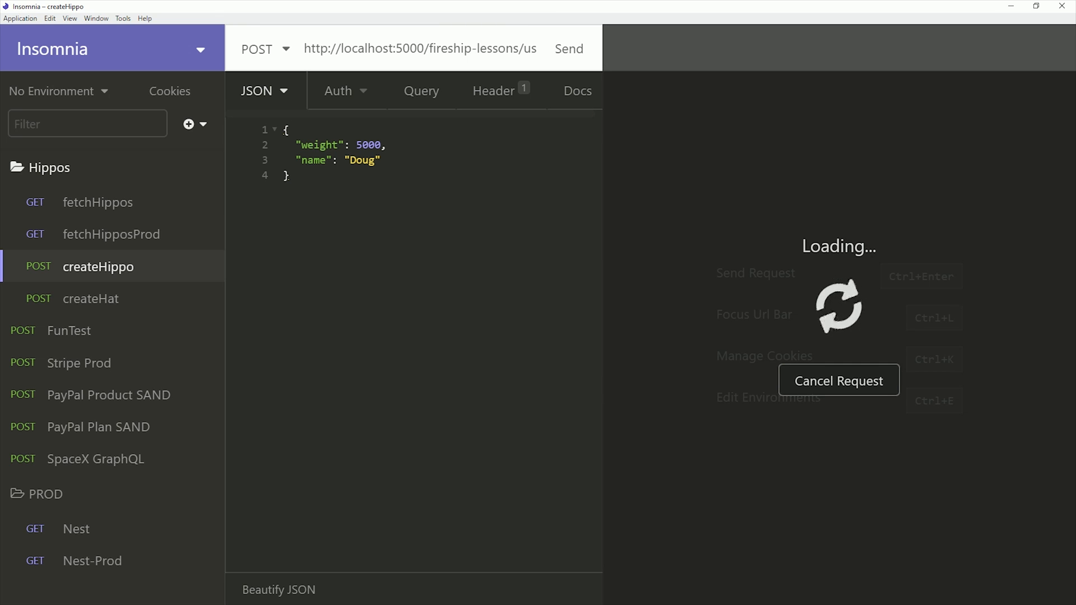
click(569, 49)
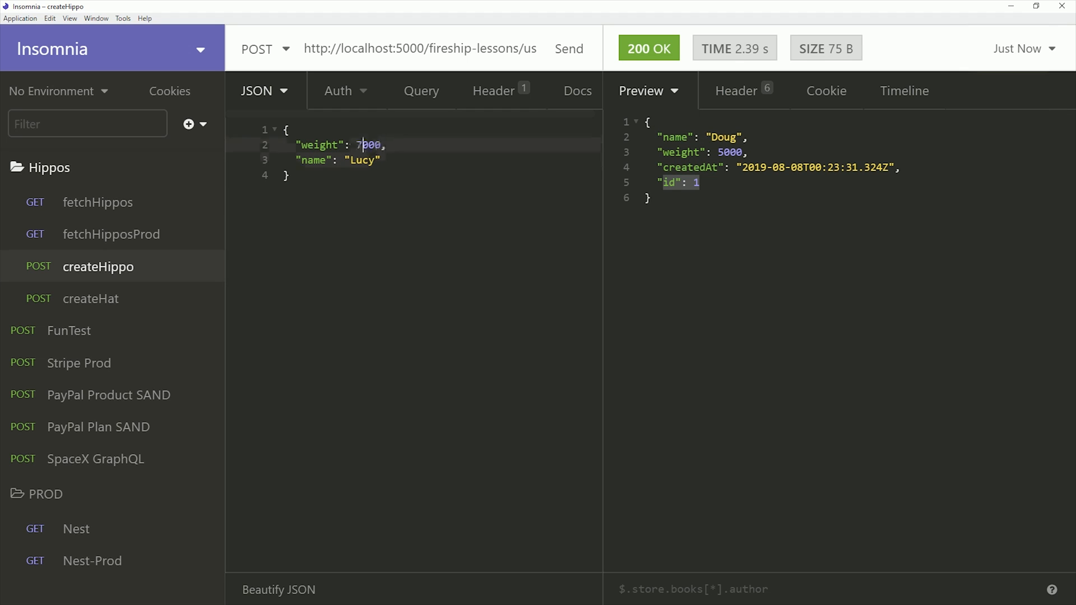
text(Ca)
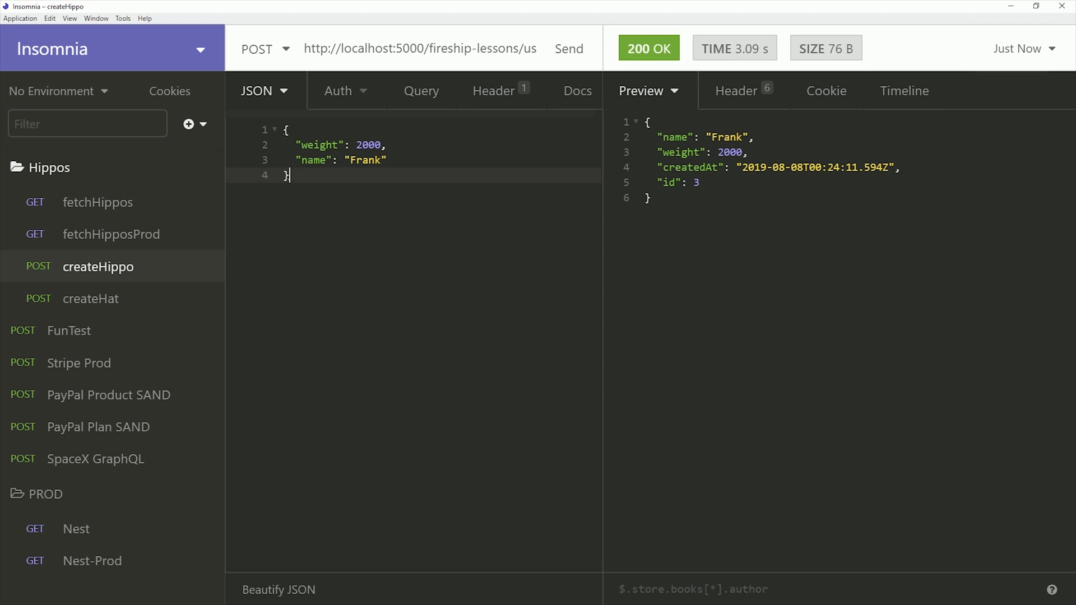
click(98, 202)
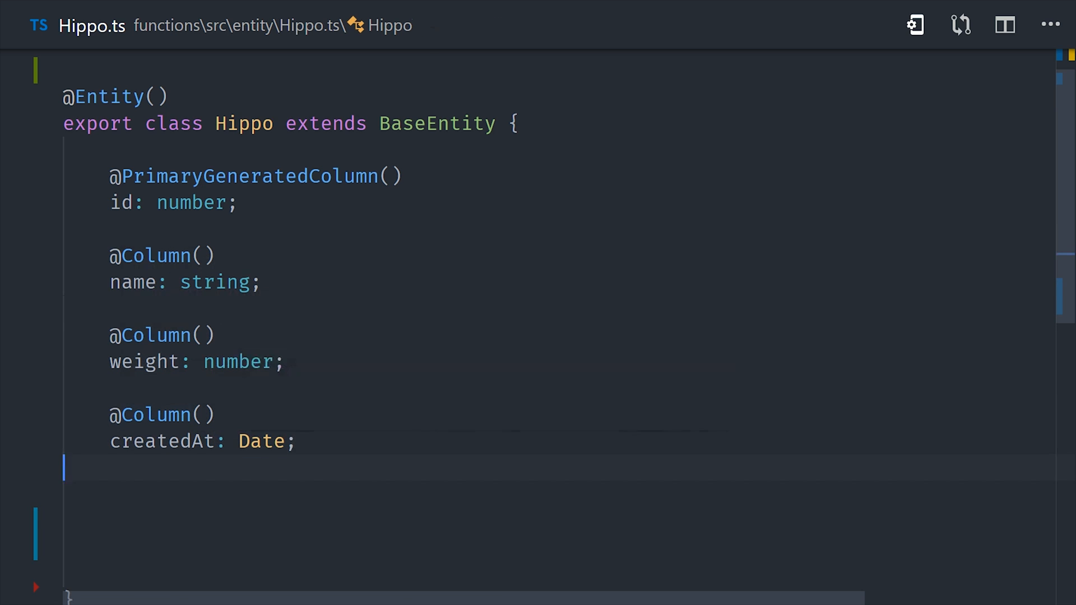
scroll(down, 3)
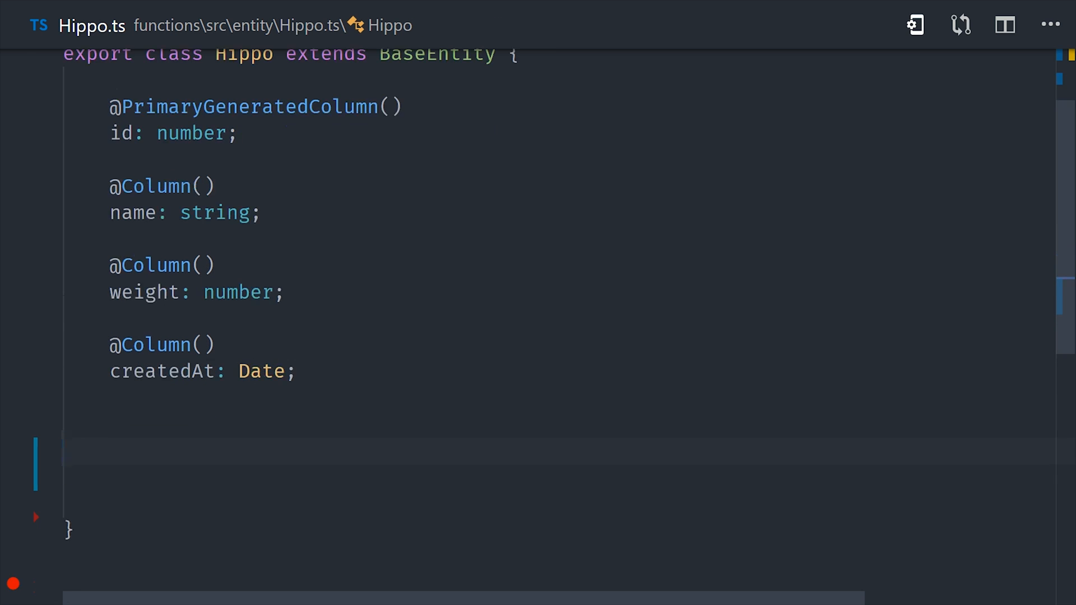
text(@BeforeInsert())
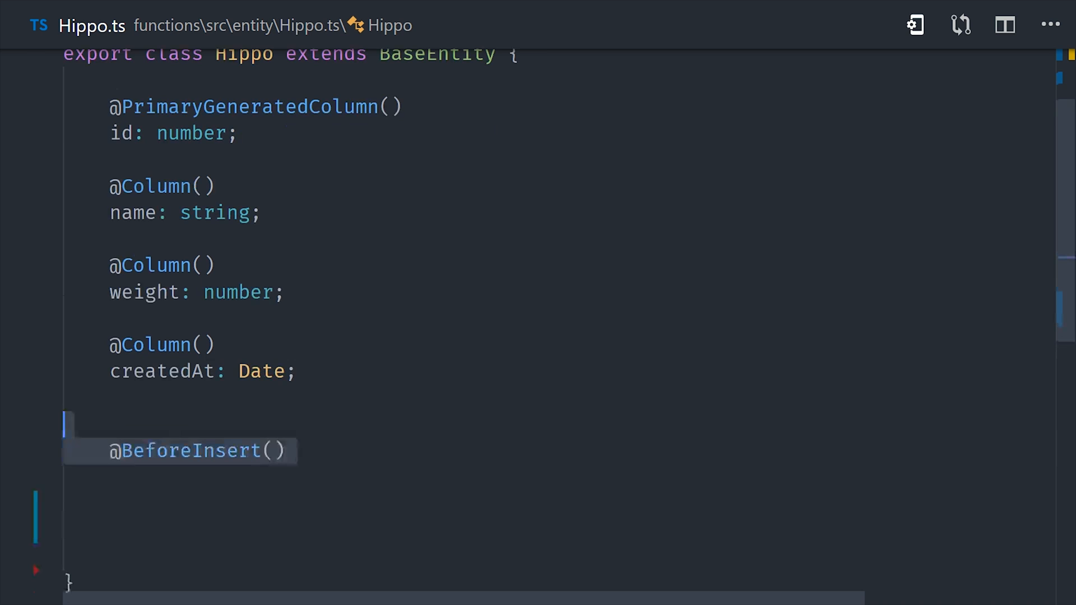
scroll(down, 3)
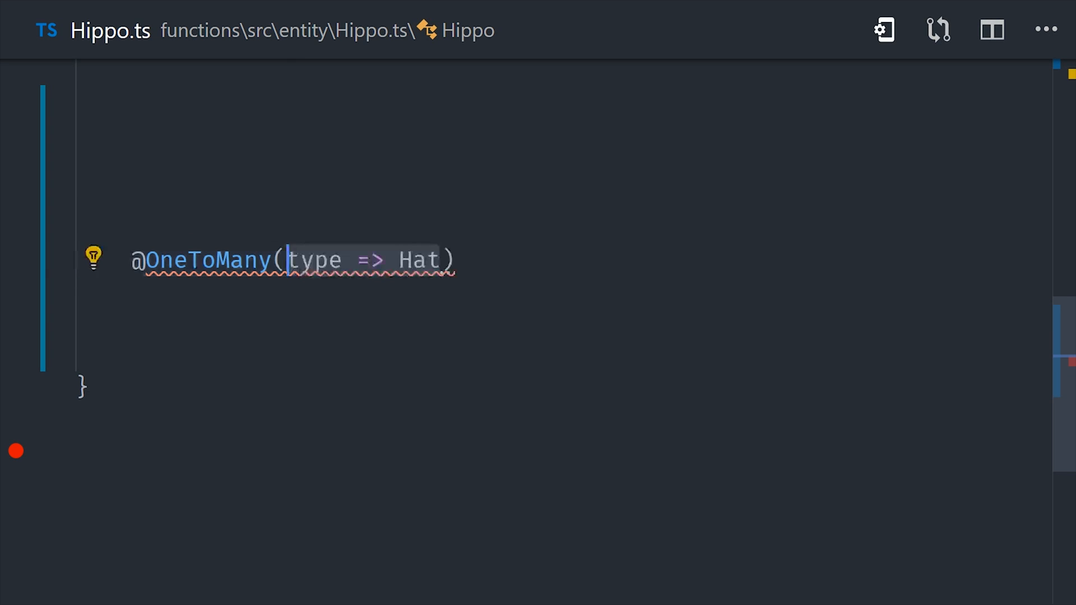
mouse_move(296, 259)
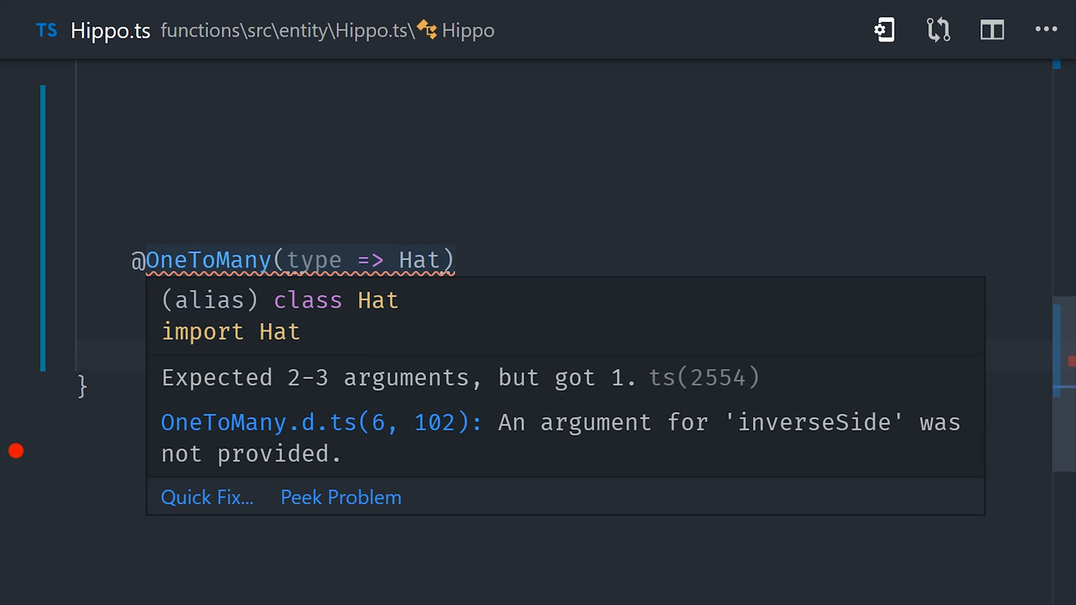
text(, hat => hat.owner)
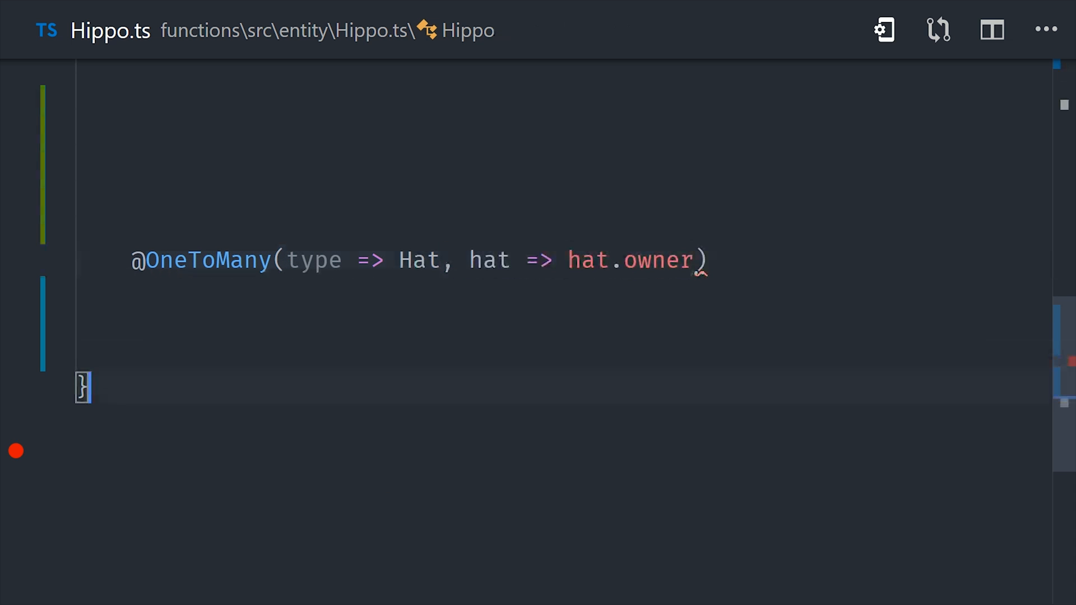
click(489, 260)
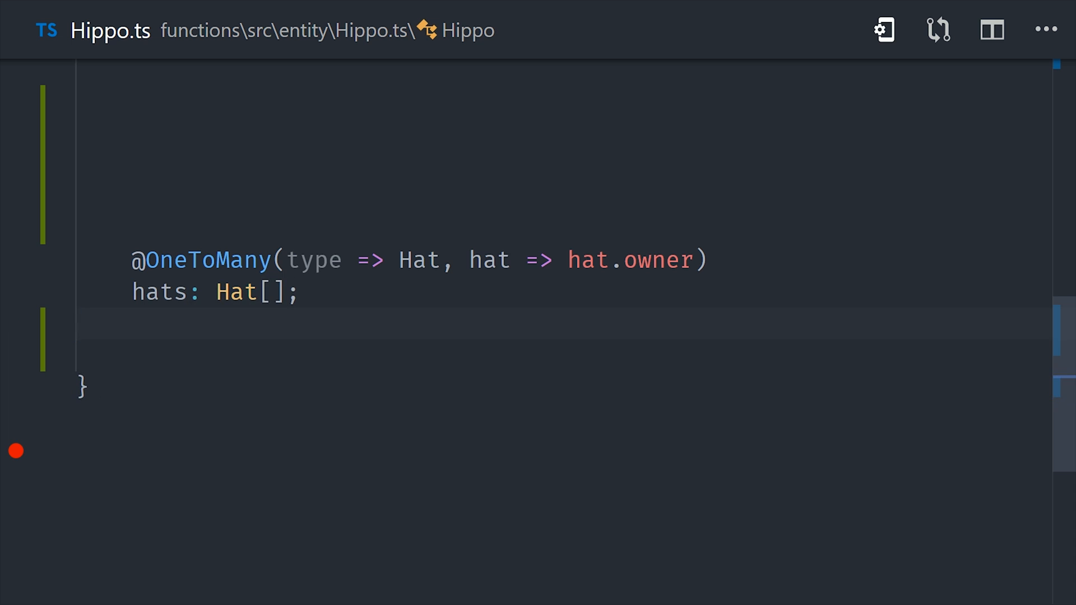
click(884, 30)
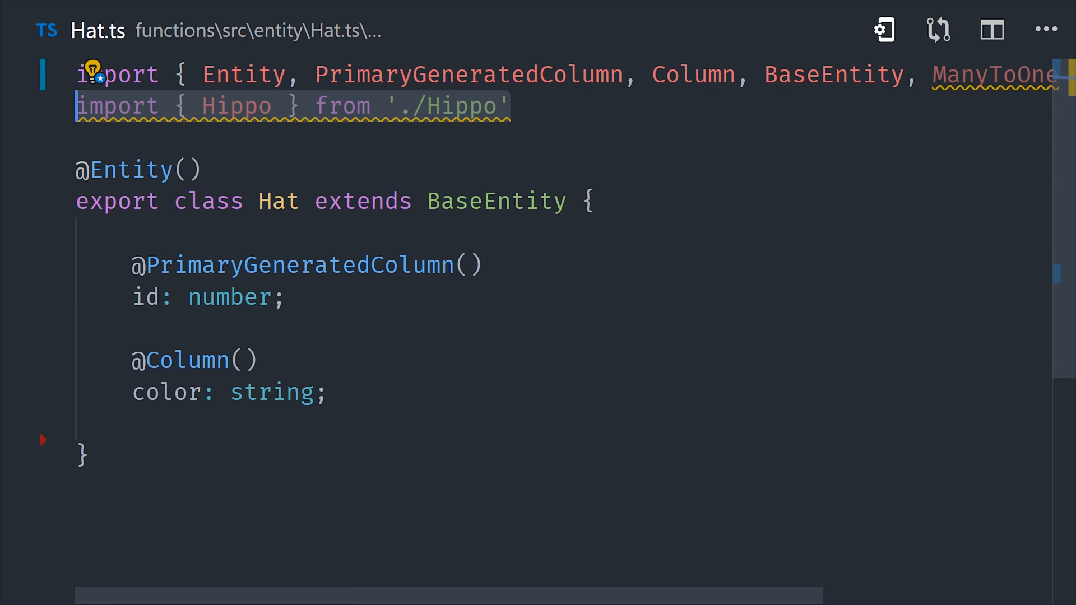
click(189, 169)
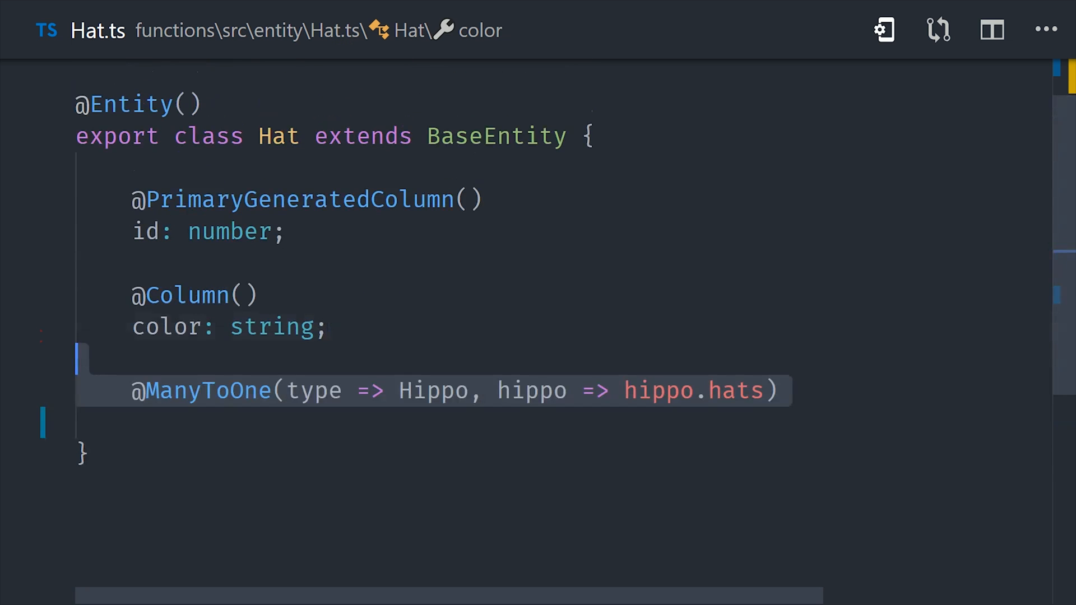
mouse_move(208, 391)
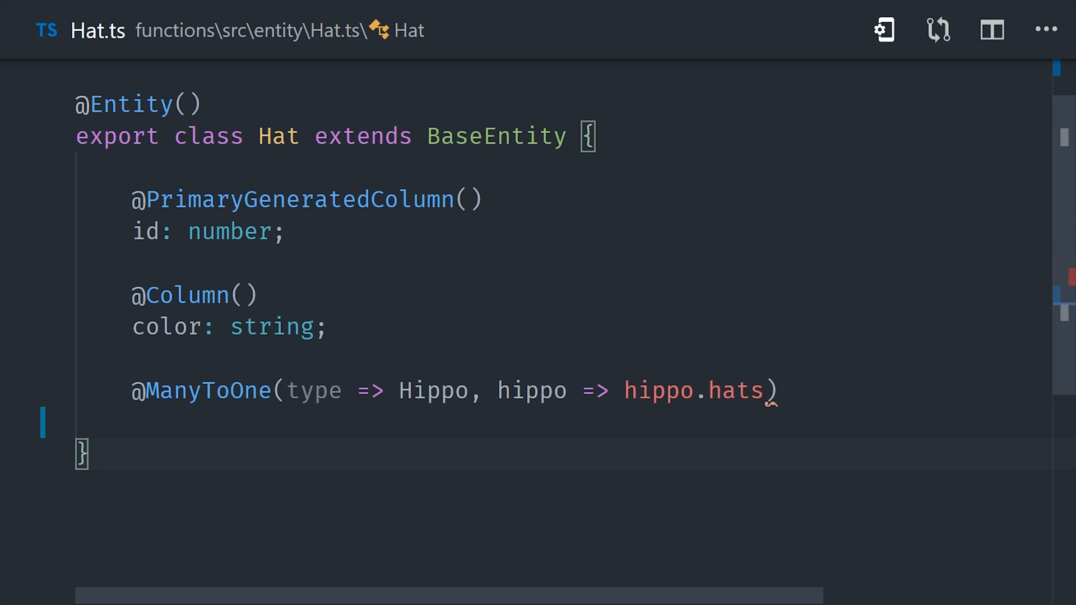
click(83, 455)
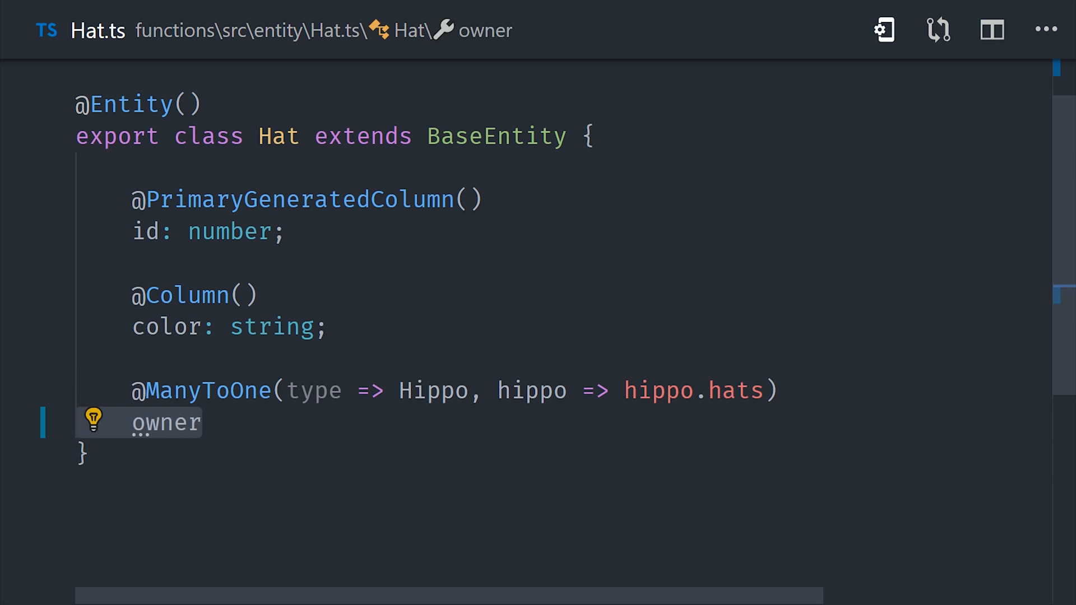
text(: Hippo;)
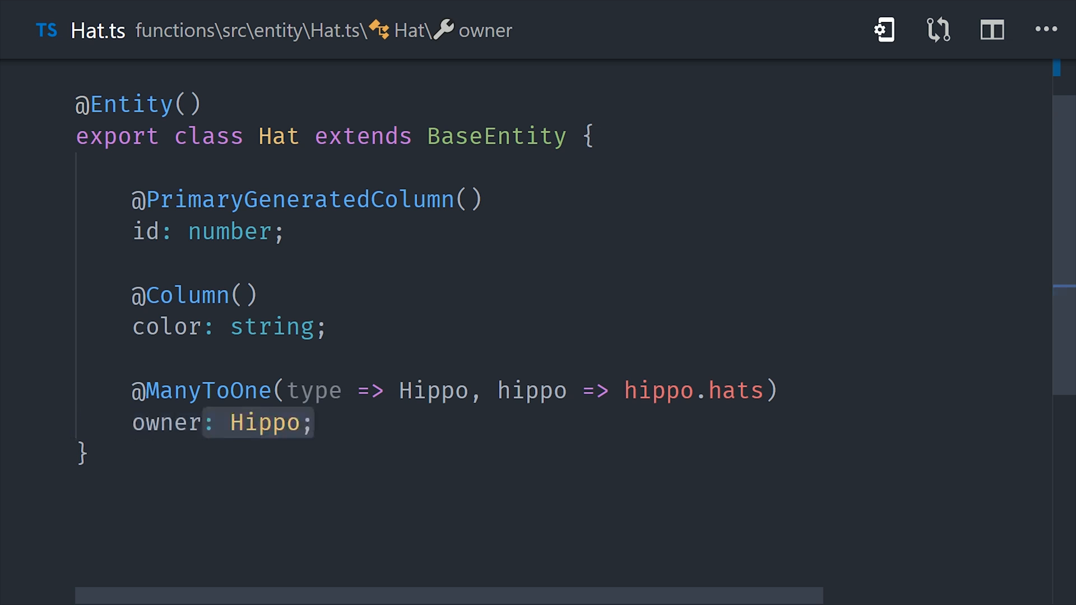
click(82, 454)
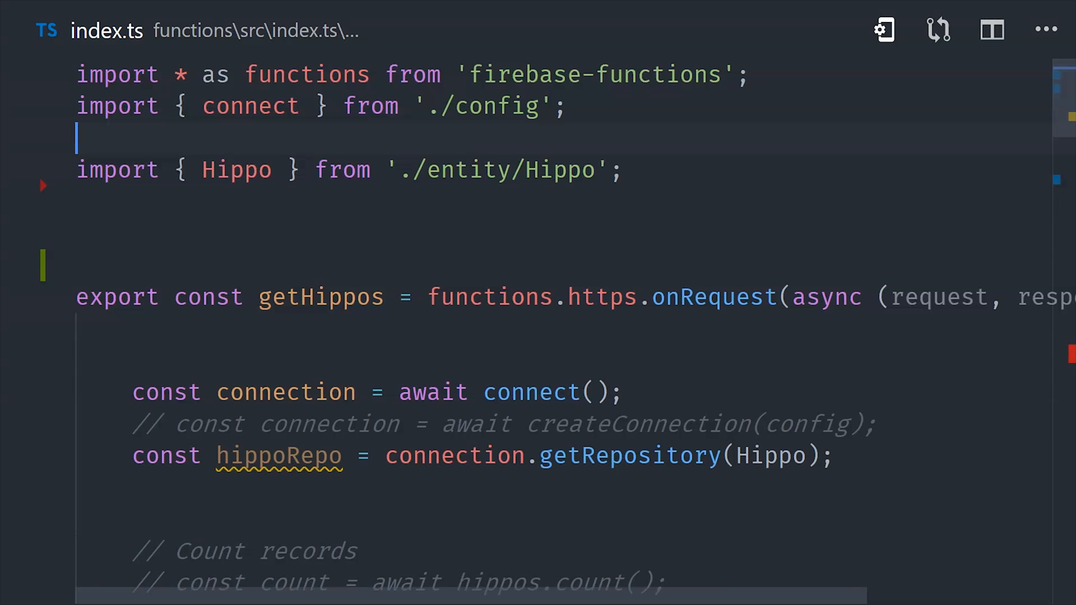
Write hipposWearingHats using createQueryBuilder('hippo').leftJoinAndSelect('hippo.hats', 'hat').getMany()
scroll(down, 3)
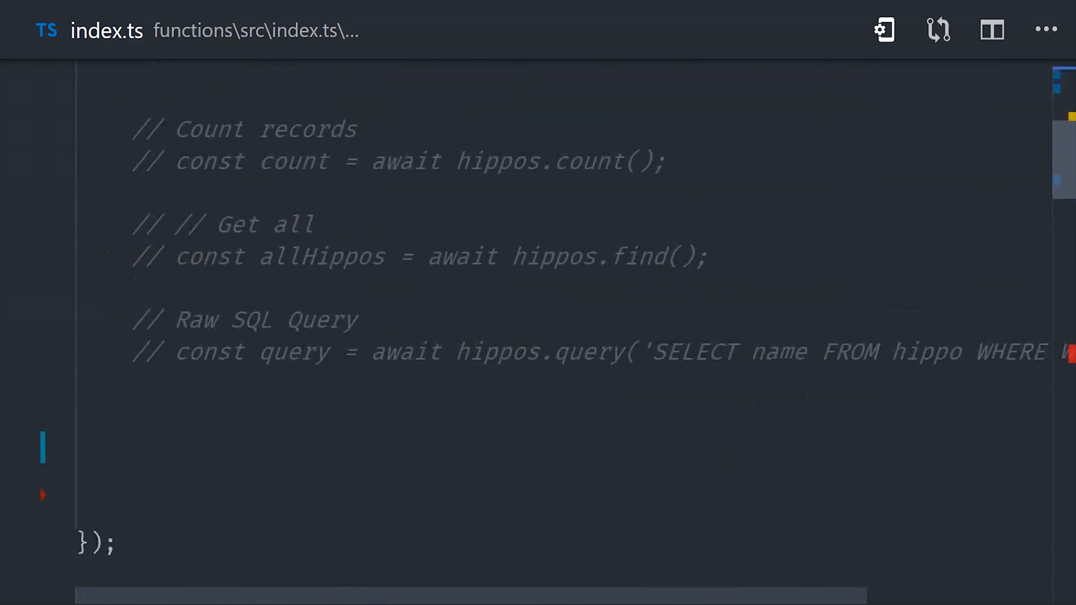
scroll(down, 3)
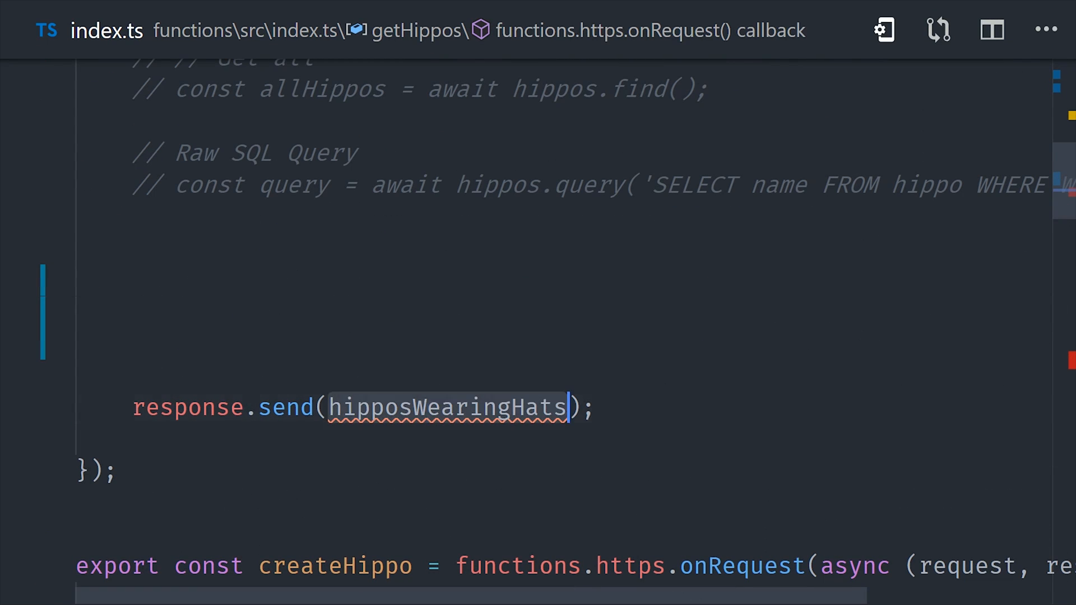
text(const hipposWearingHats = await hippoRepo)
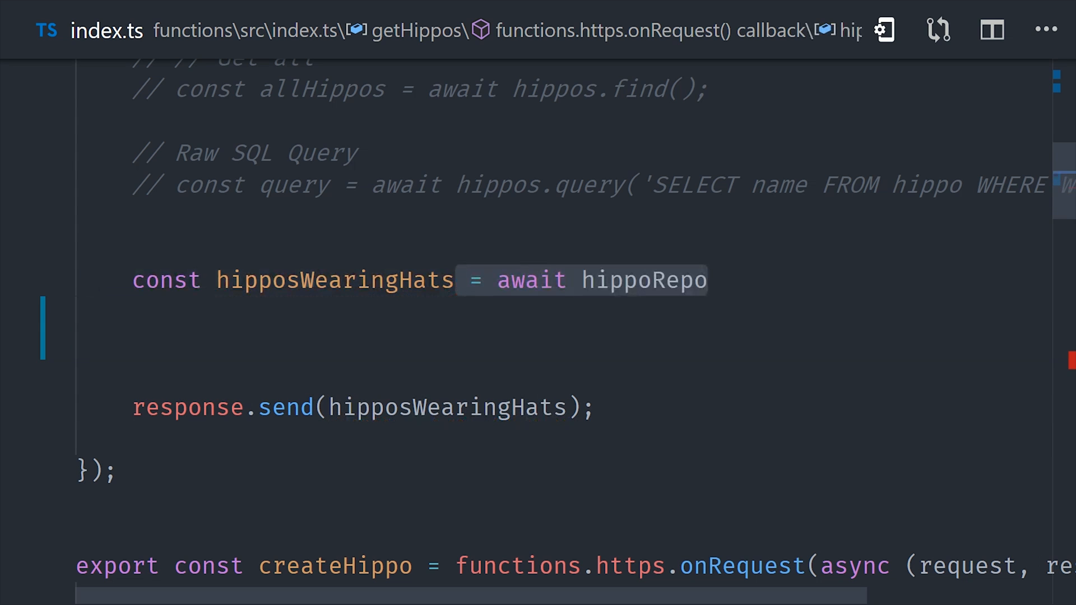
text(.createQueryBuilder())
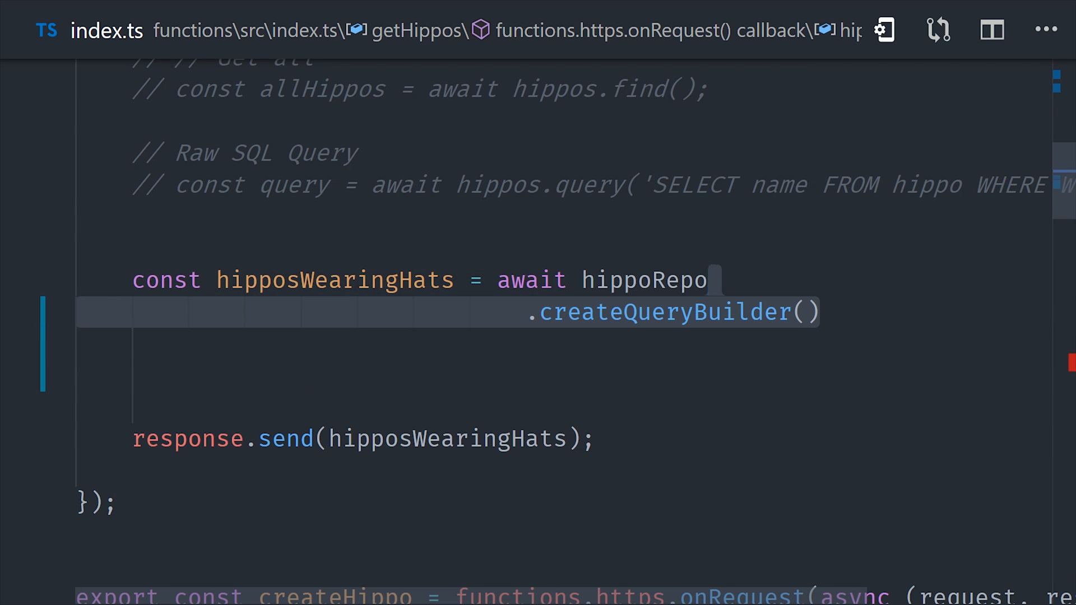
text('hippo')
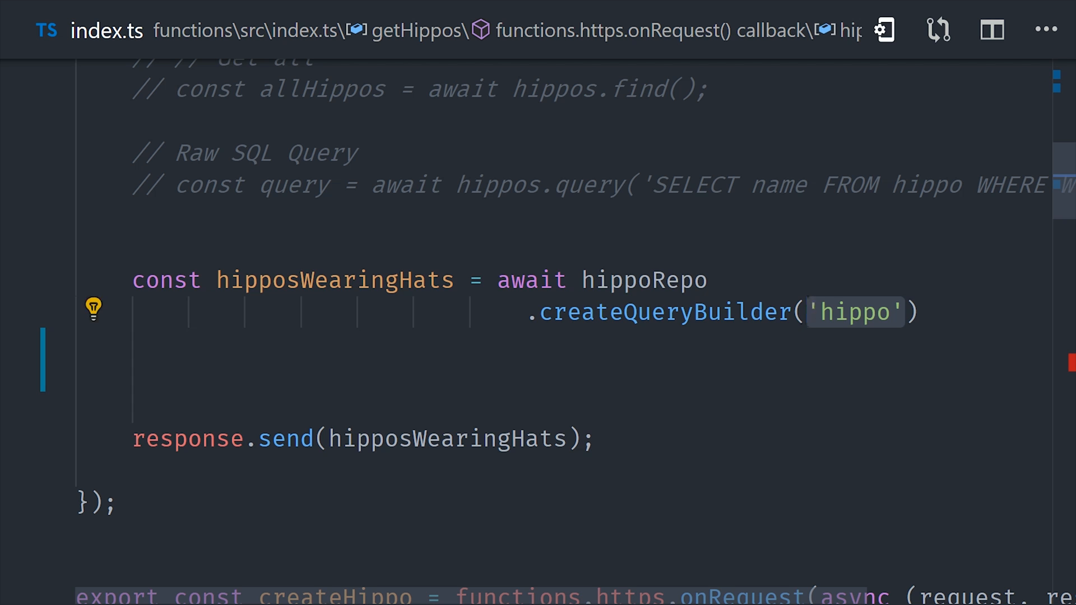
text(.leftJoinAndSelect())
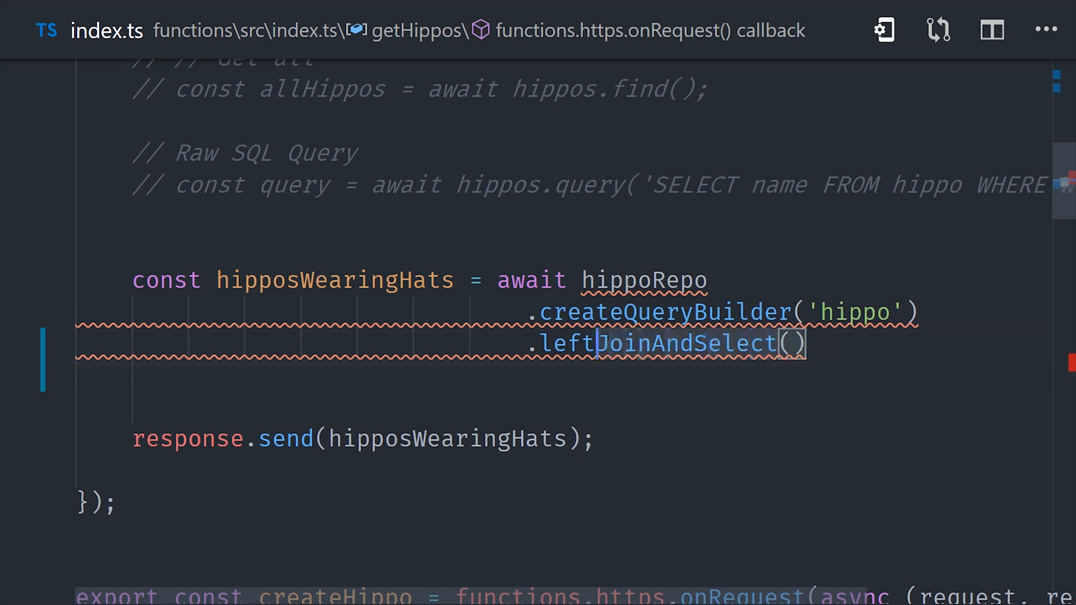
text('hippo.hats')
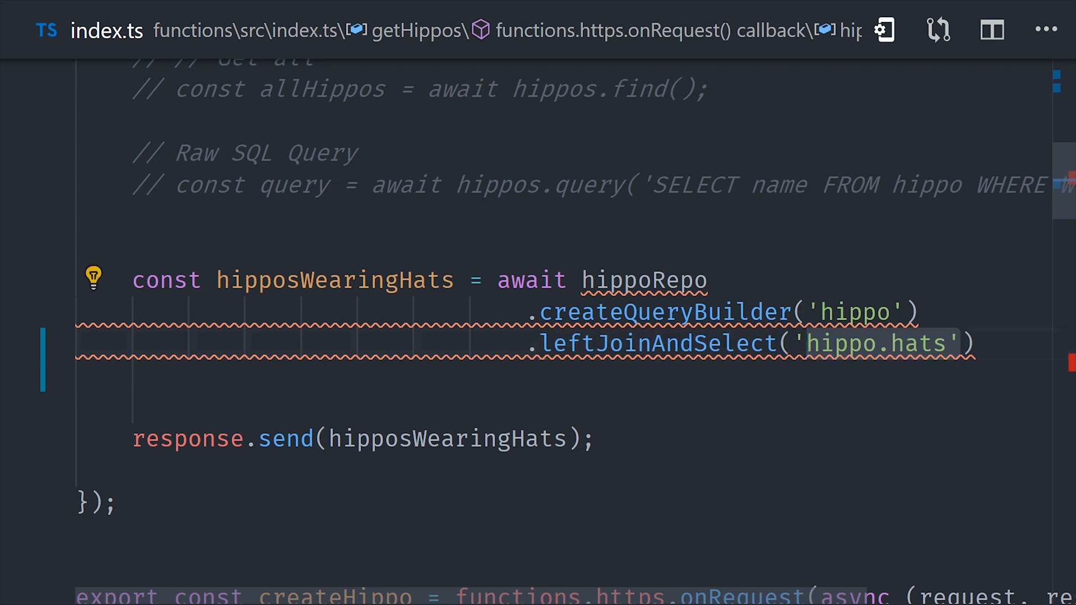
text(, 'hat')
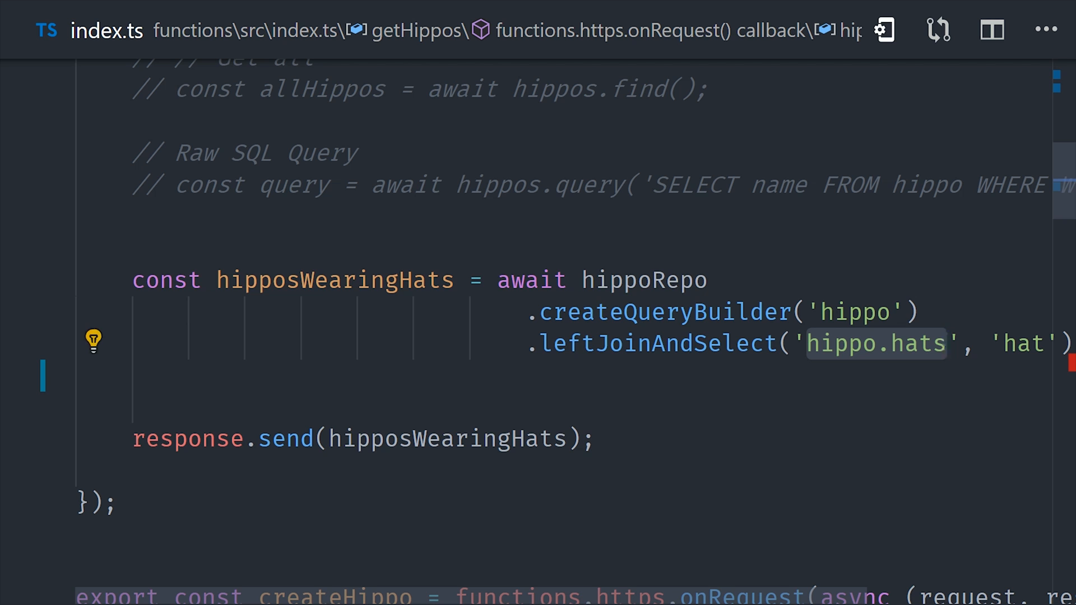
text(.getMany();)
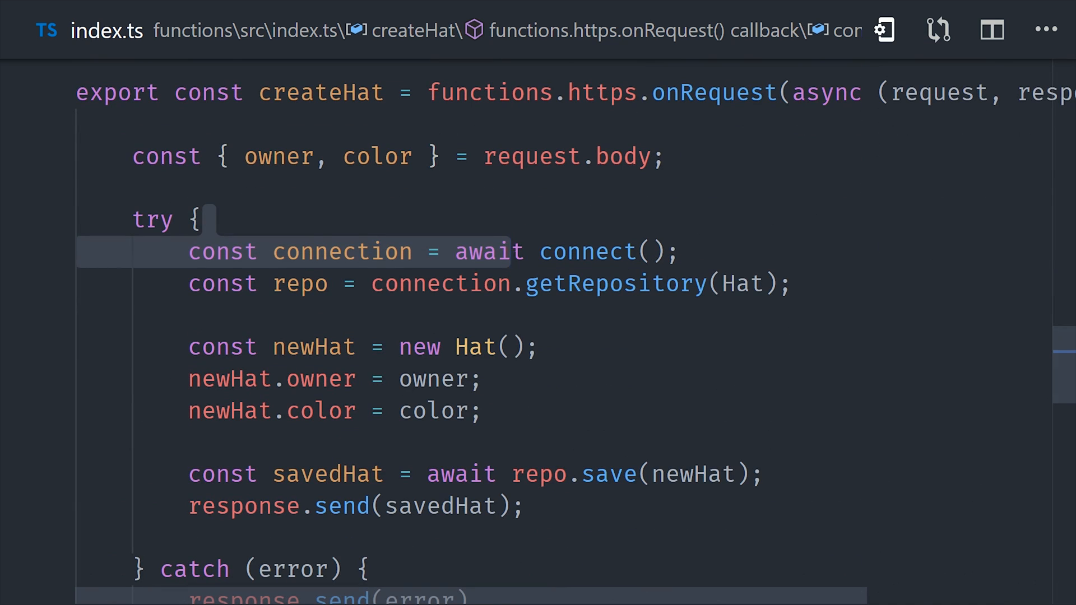
Highlight the connection setup inside the createHat handler in index.ts
double_click(322, 92)
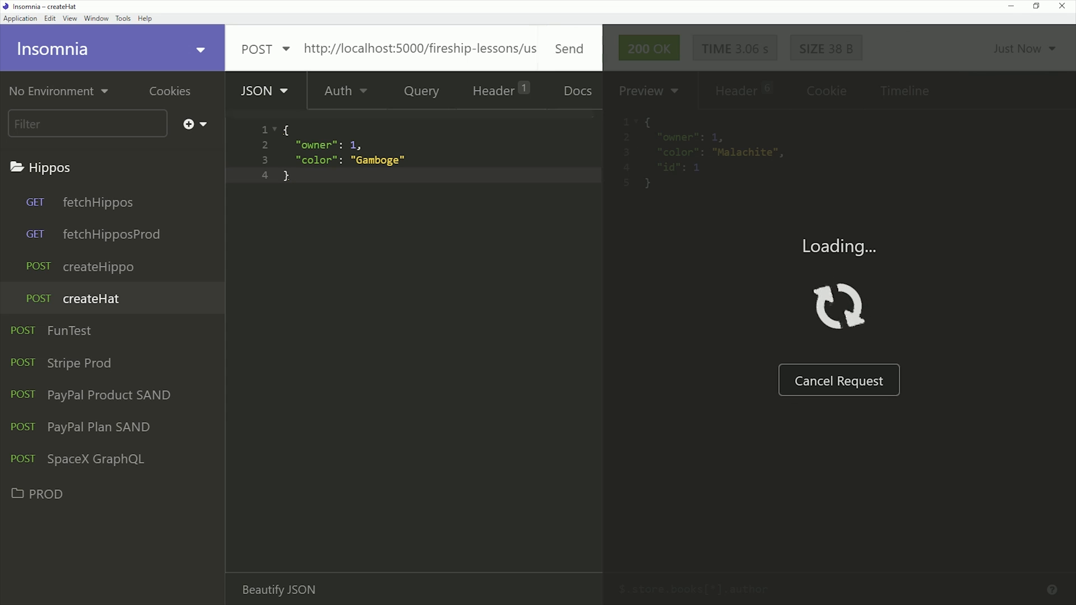
Rerun fetchHippos and check Doug's Malachite, Gamboge and Razzmatazz hats while Lucy has none
click(97, 201)
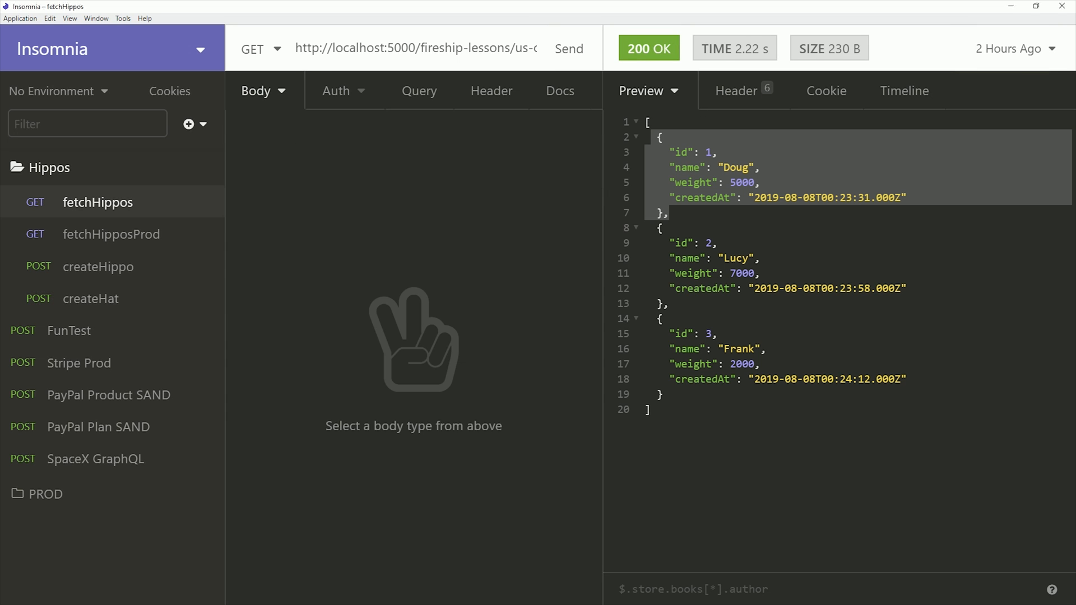
click(568, 49)
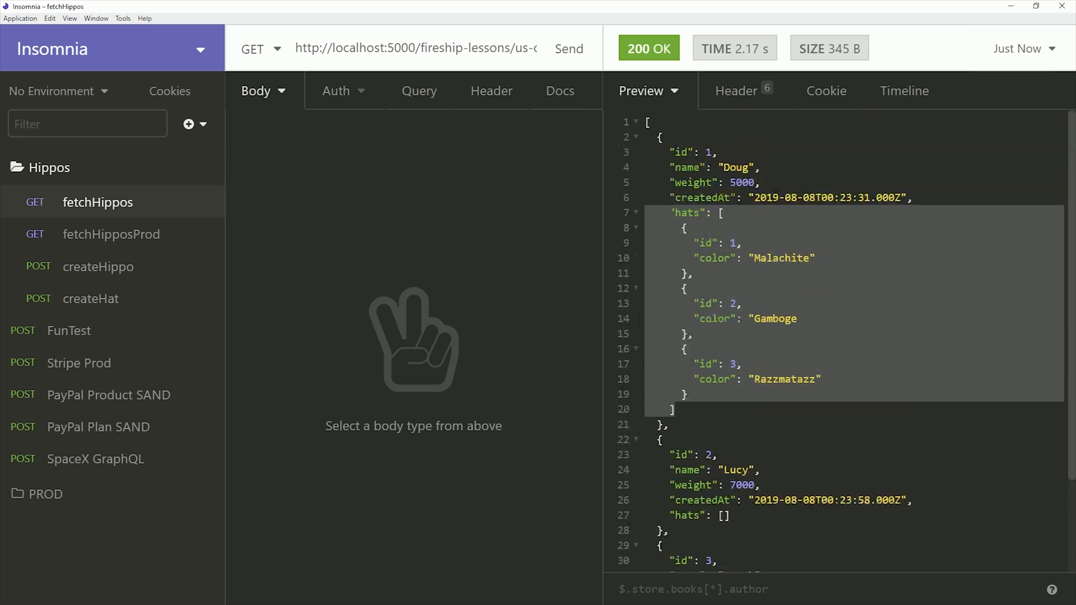
scroll(down, 3)
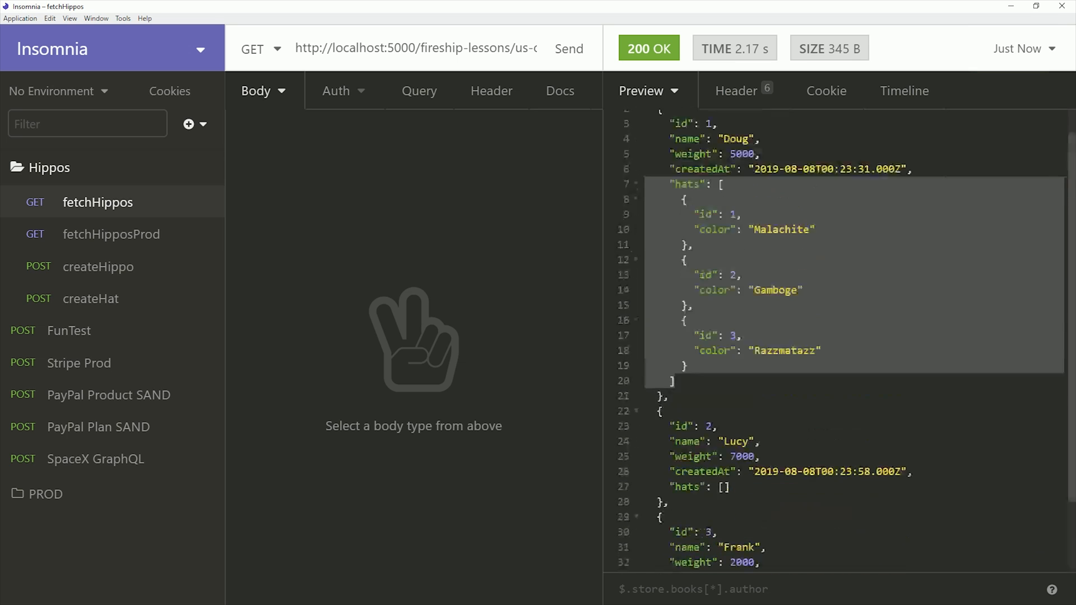
scroll(up, 3)
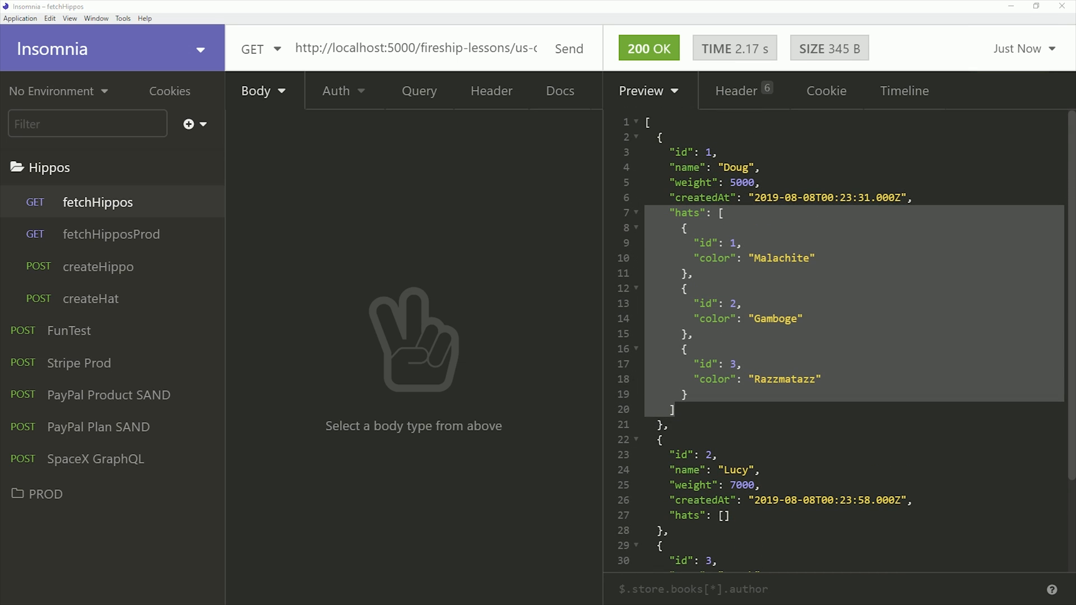